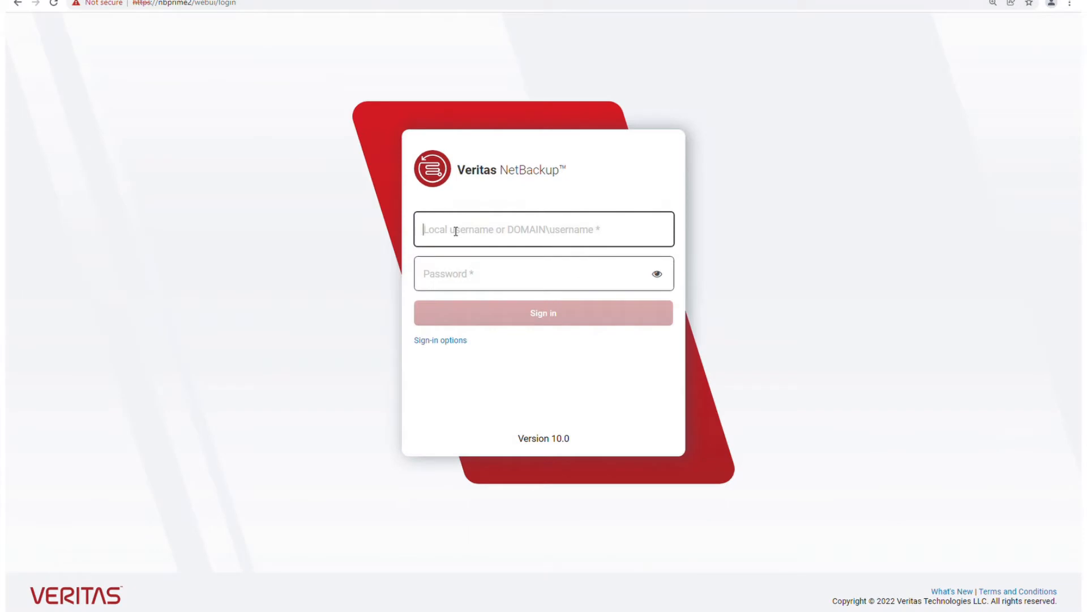
# Sign in to the NetBackup web console as root.
pyautogui.write('root')
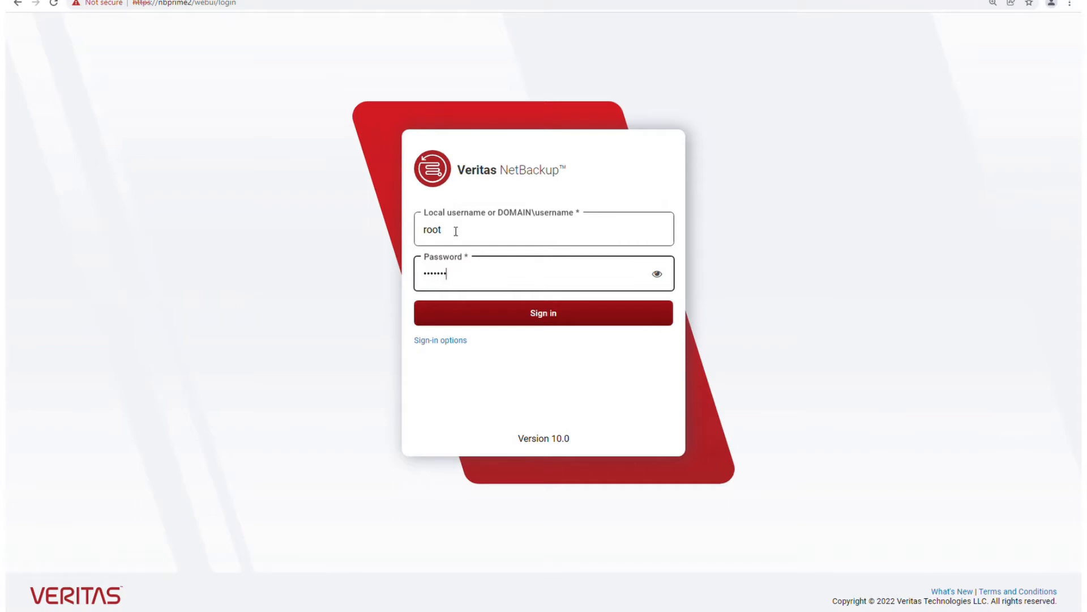
pyautogui.click(543, 312)
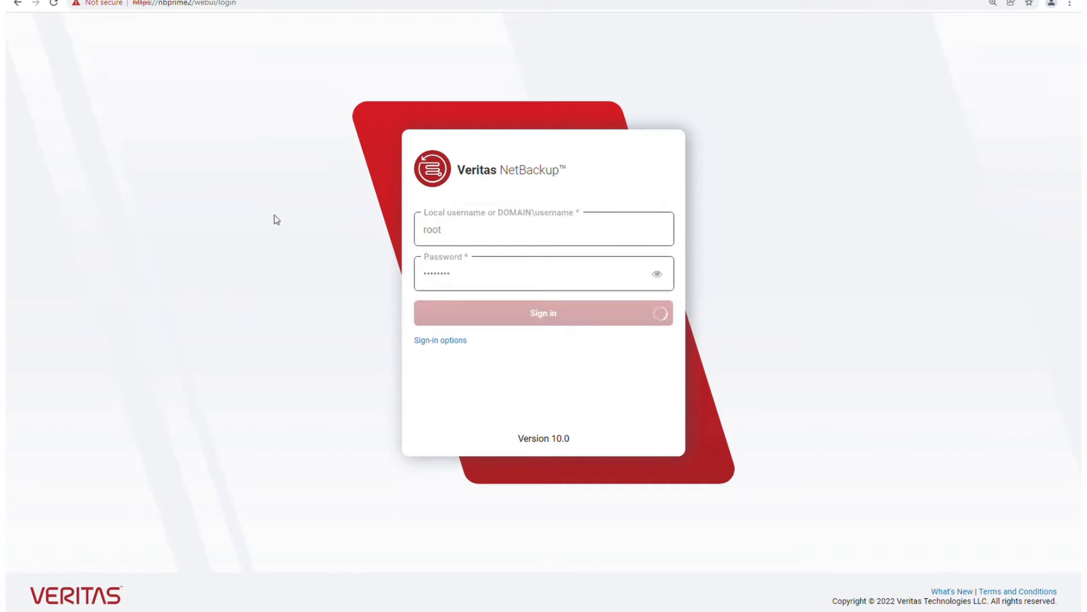
# Switch the dashboard's Malware Detection time range to Last 72 hours.
pyautogui.click(542, 312)
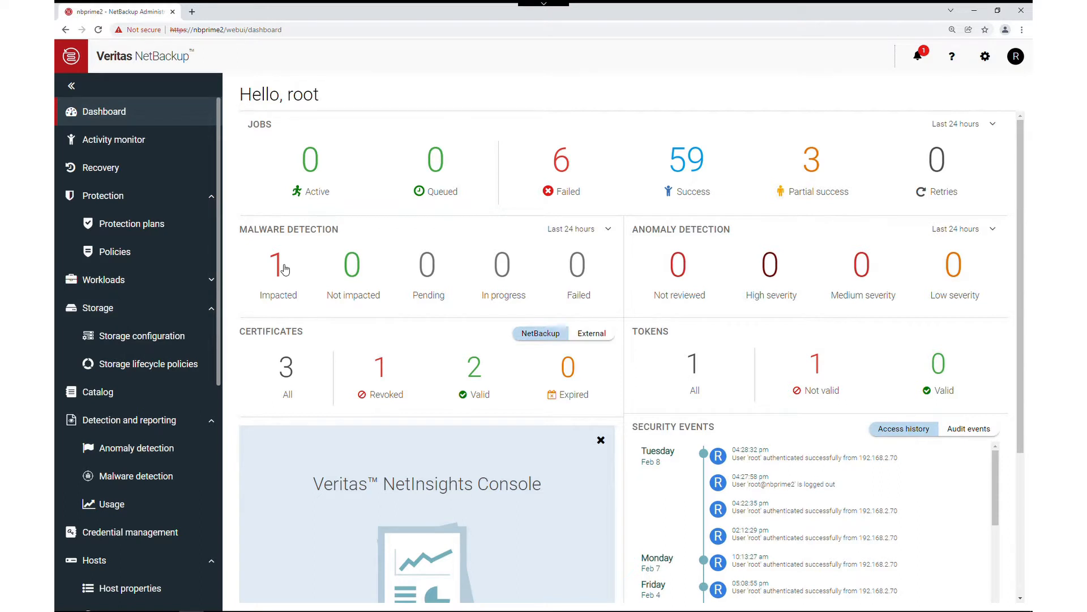
pyautogui.moveTo(357, 270)
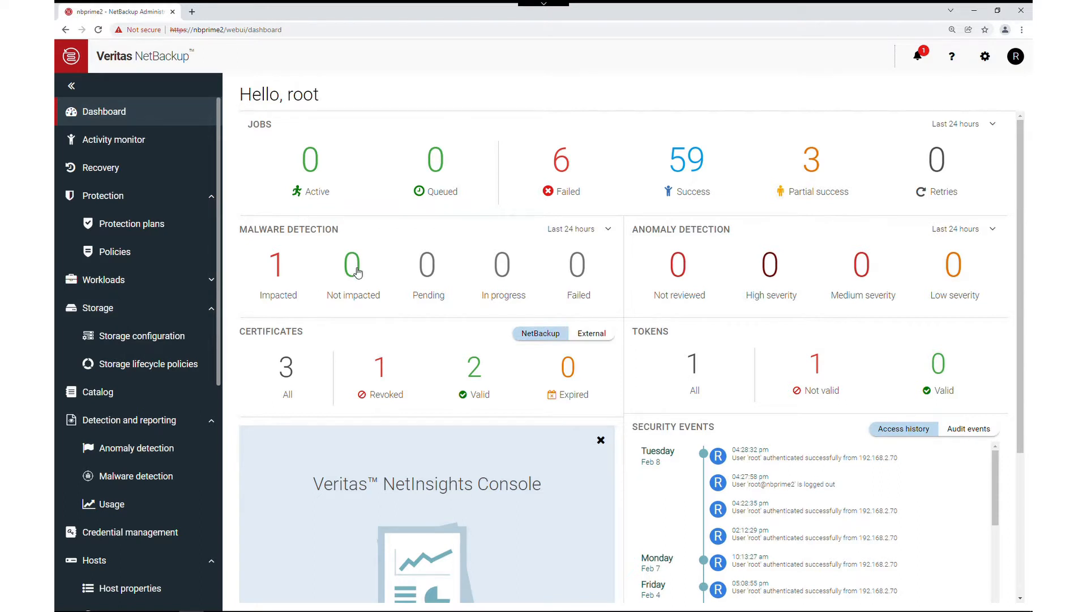
pyautogui.moveTo(473, 285)
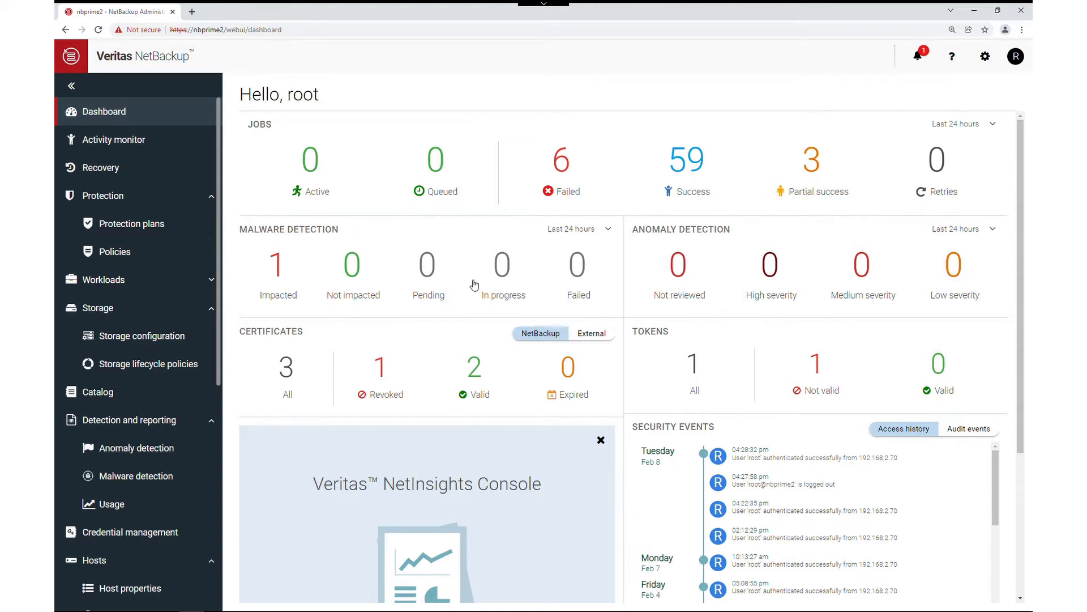
pyautogui.moveTo(521, 241)
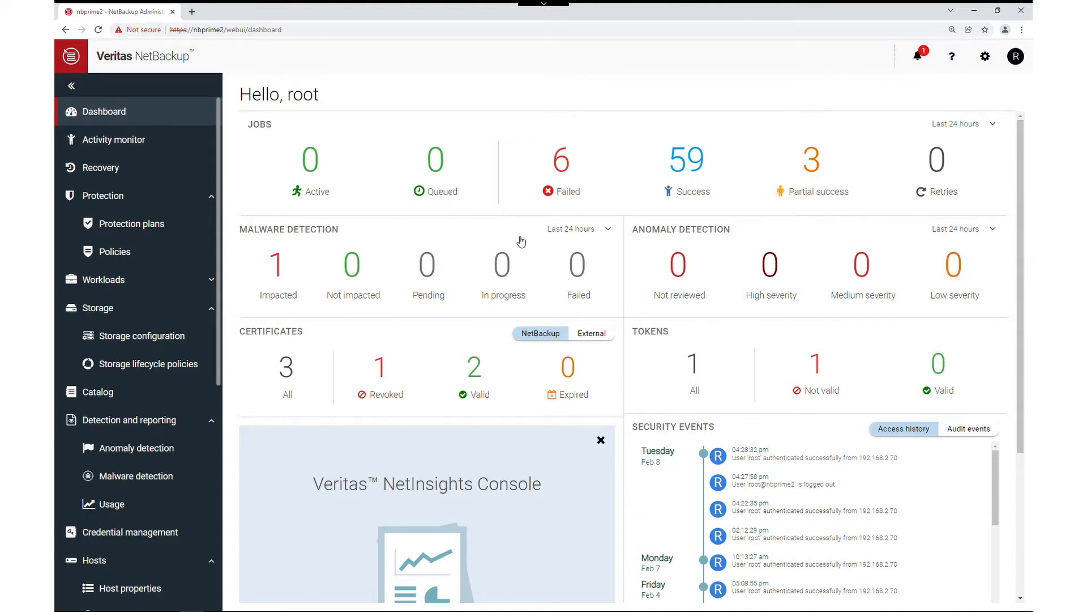
pyautogui.moveTo(548, 205)
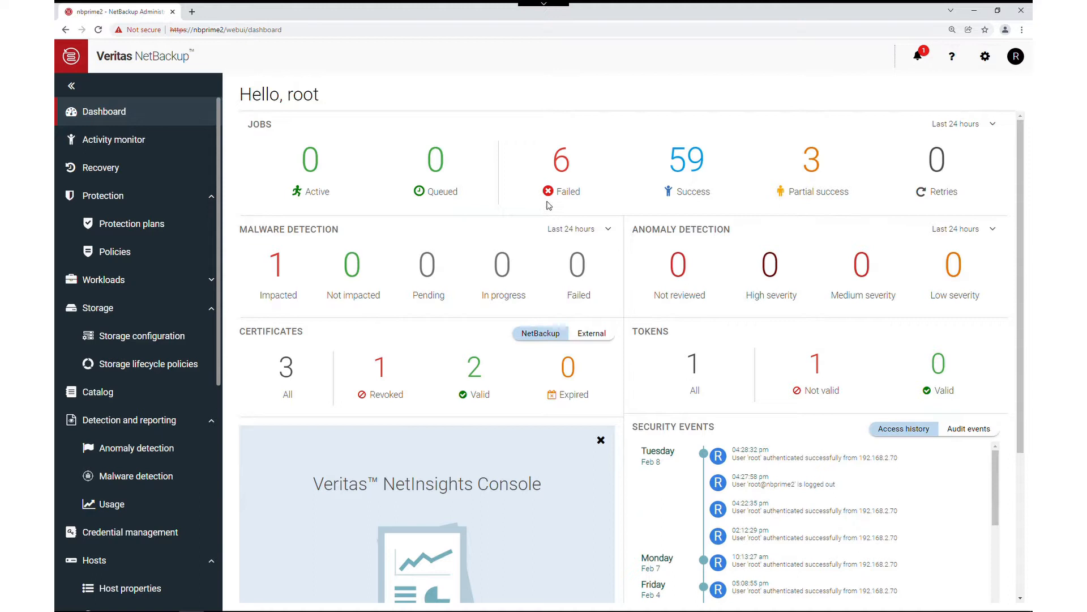
pyautogui.click(579, 229)
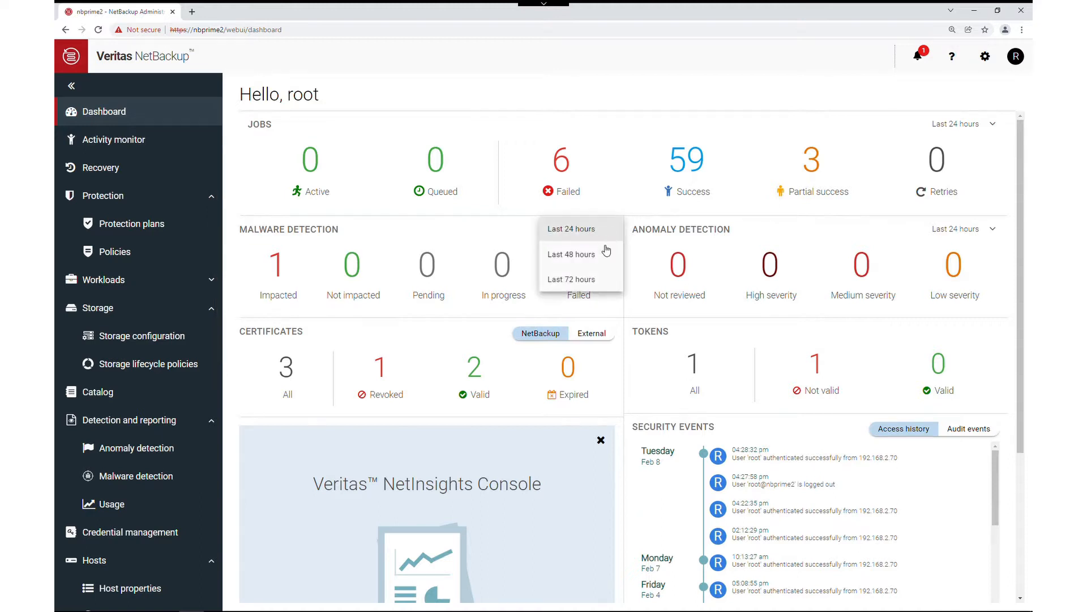
pyautogui.moveTo(579, 278)
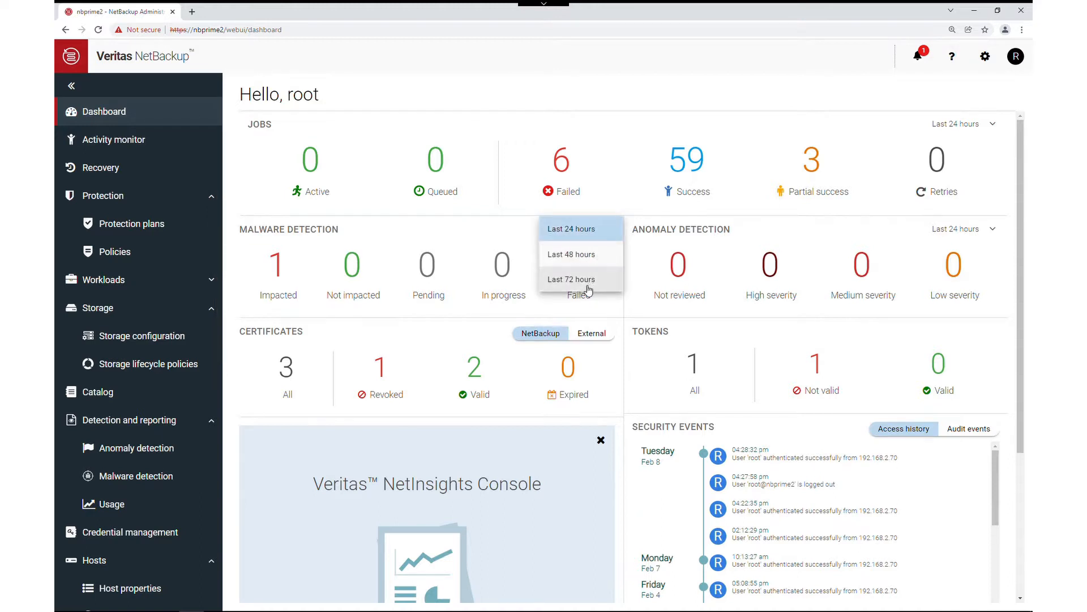
pyautogui.click(572, 278)
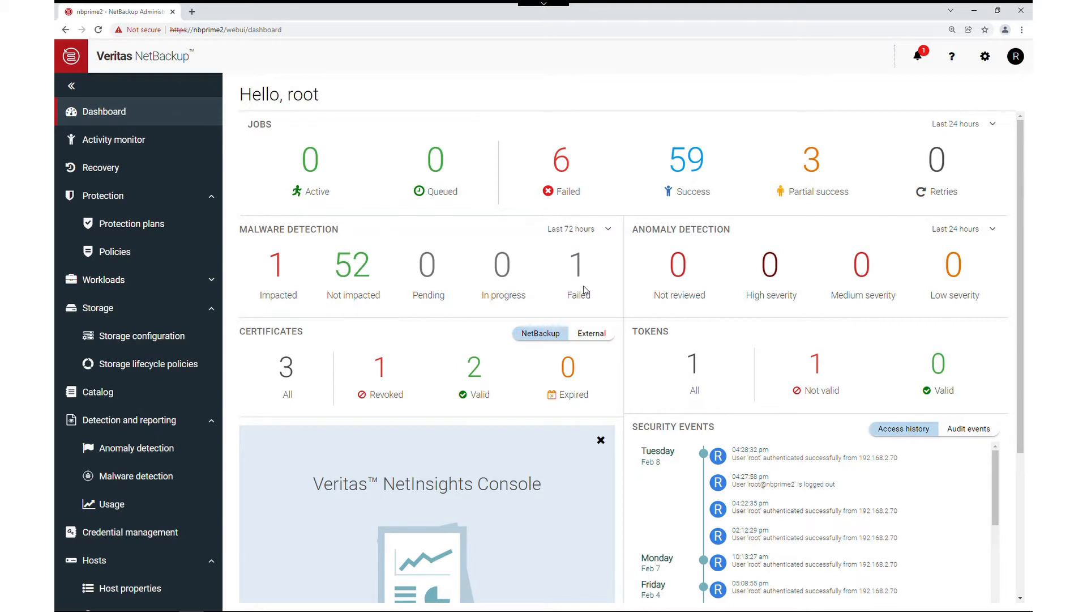
pyautogui.moveTo(281, 274)
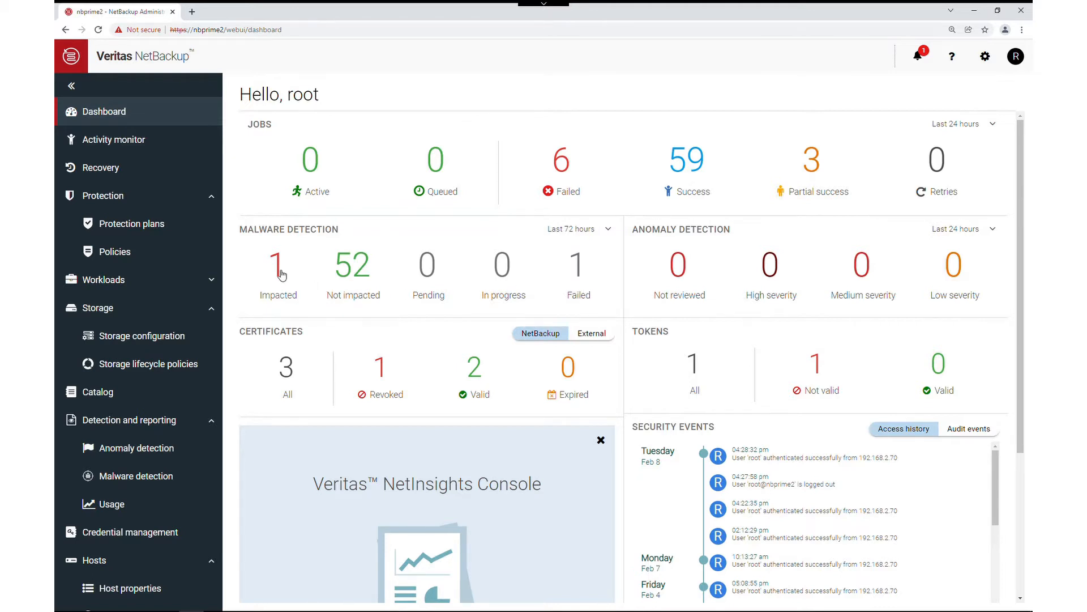
# Filter the malware detection list to show Impacted and Not impacted results (244 entries).
pyautogui.click(279, 264)
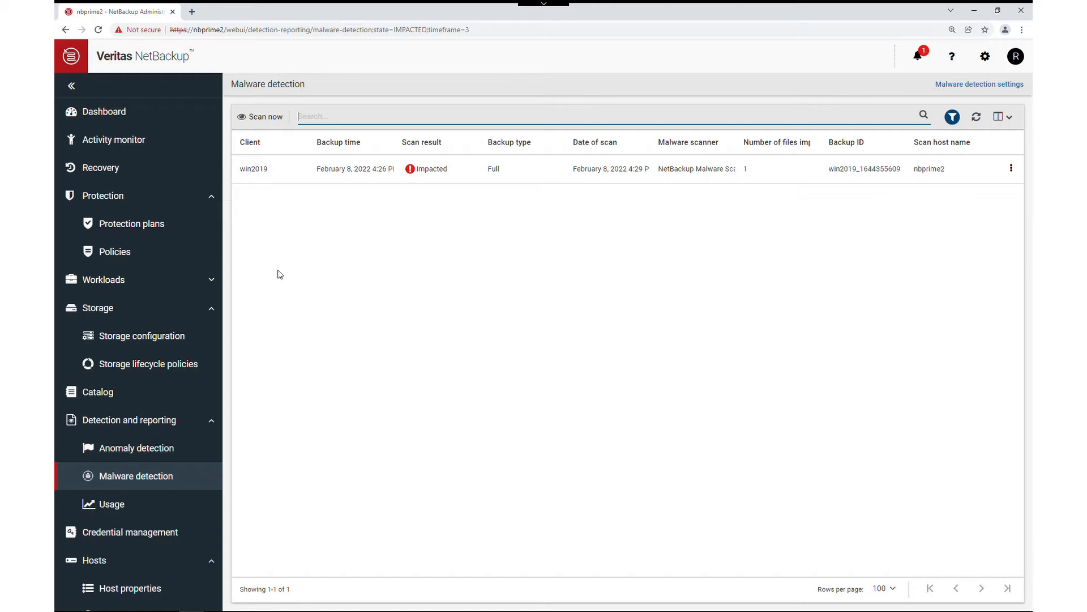
pyautogui.moveTo(951, 117)
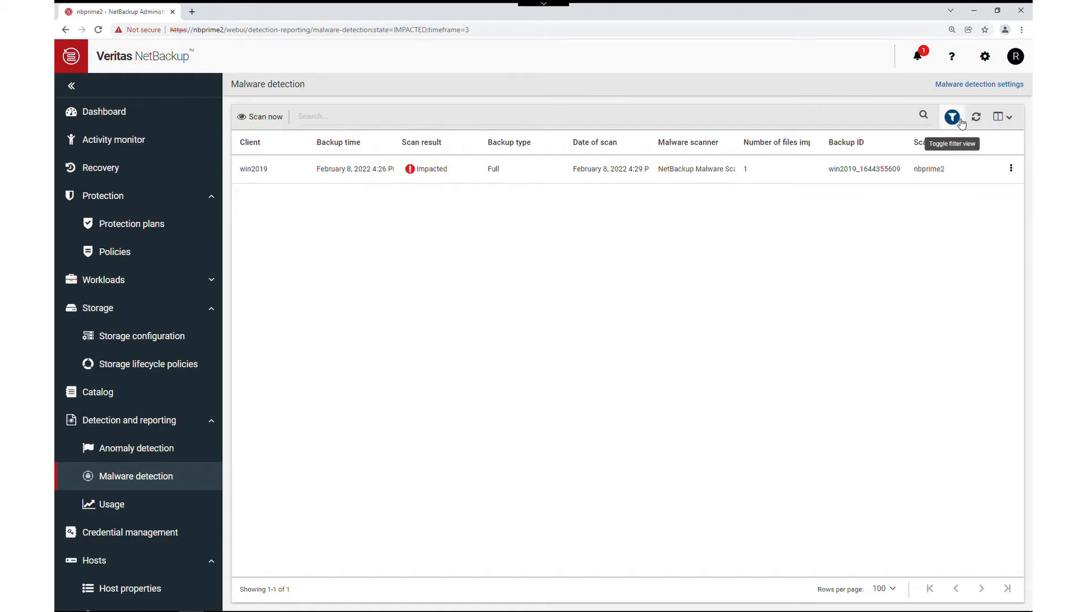
pyautogui.click(952, 115)
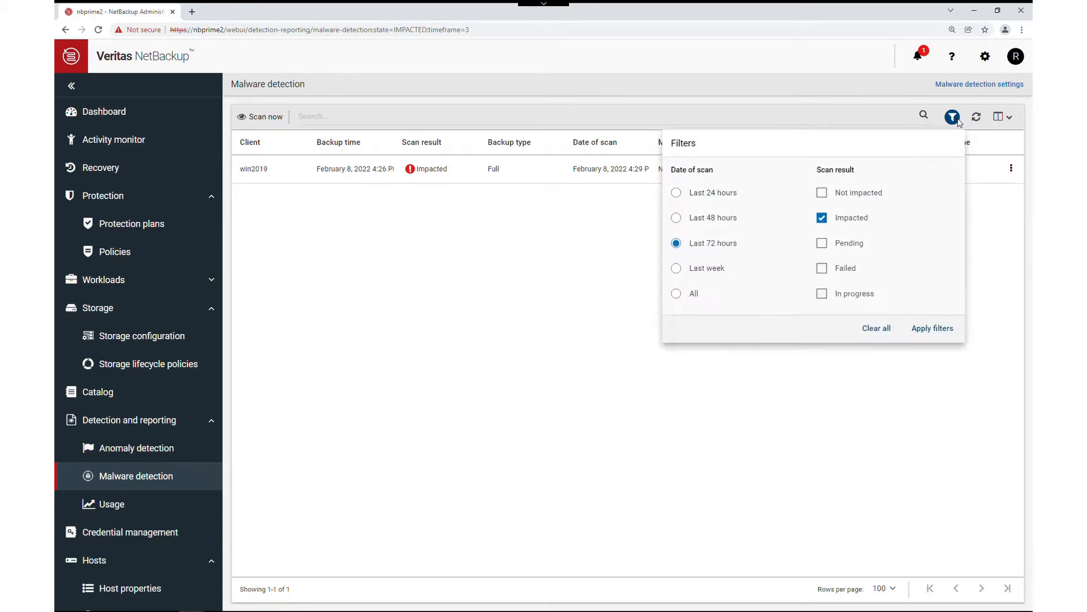
pyautogui.click(821, 193)
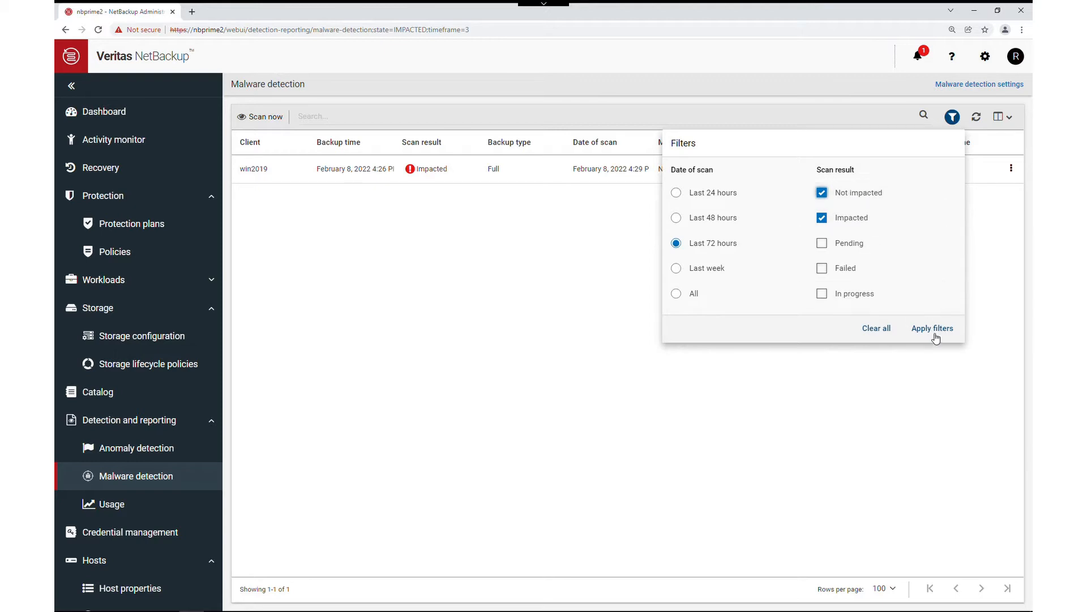
pyautogui.click(932, 329)
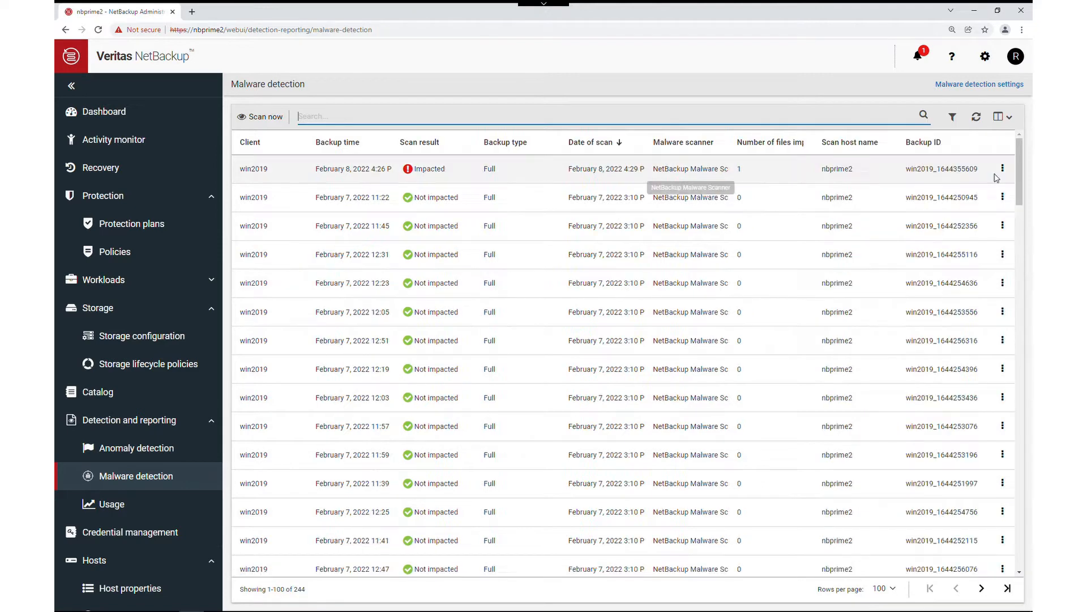
pyautogui.moveTo(1003, 169)
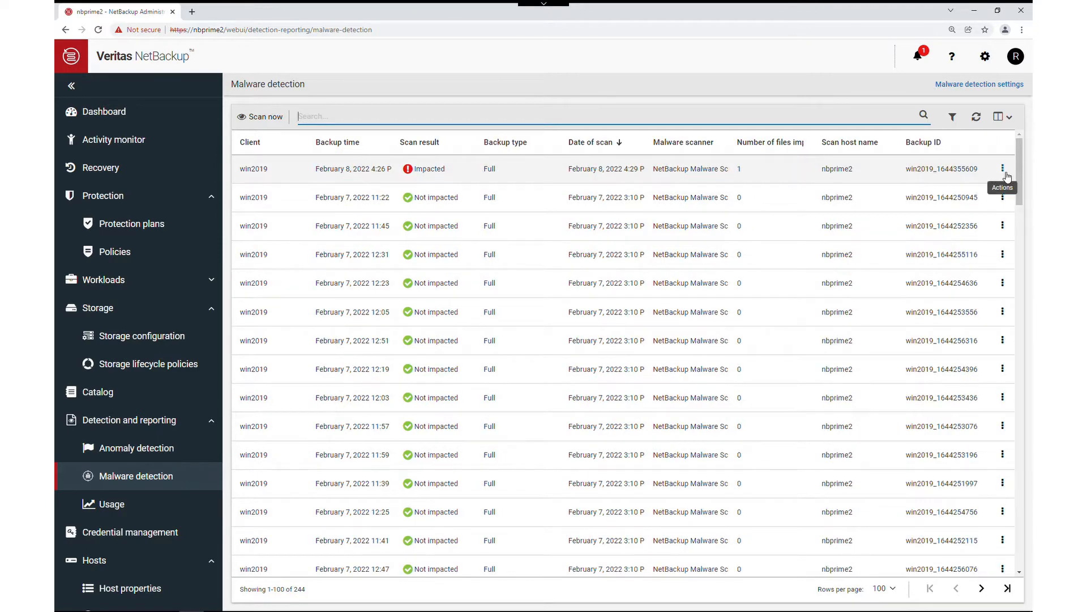
pyautogui.click(1002, 169)
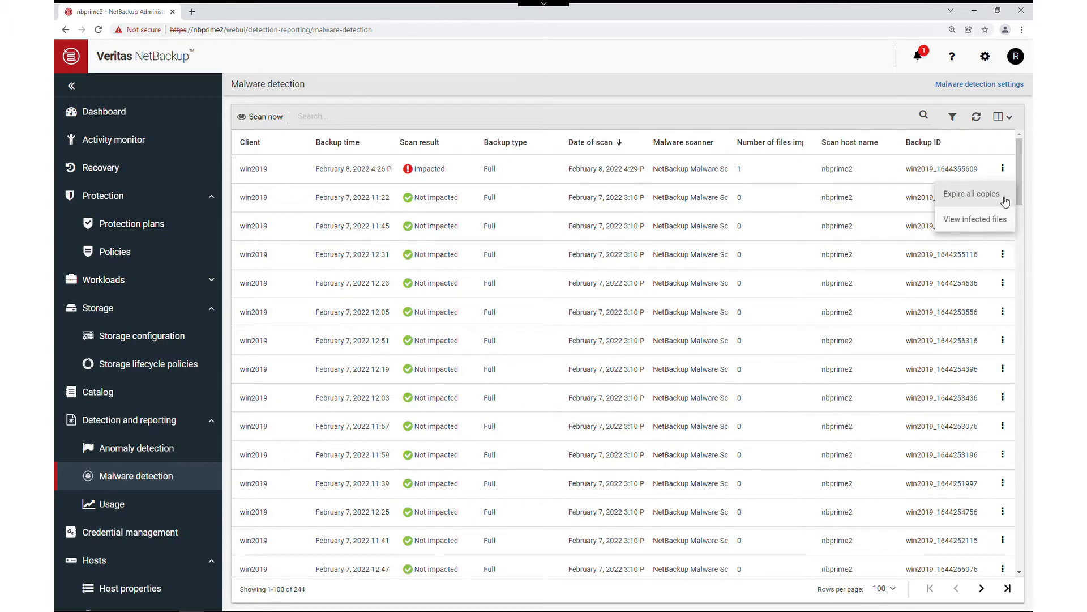
pyautogui.moveTo(987, 223)
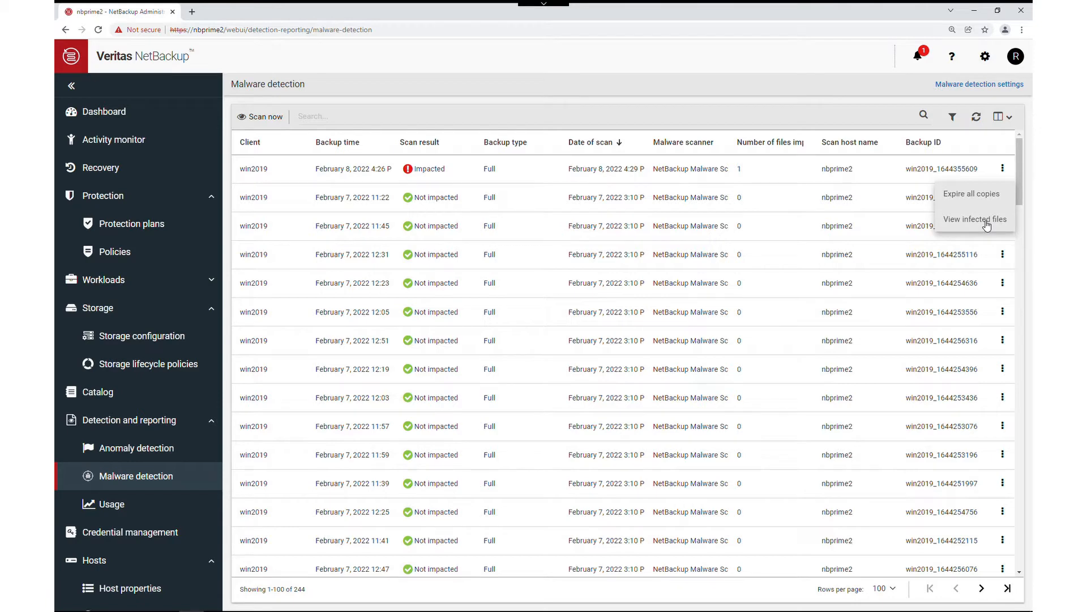
pyautogui.click(974, 219)
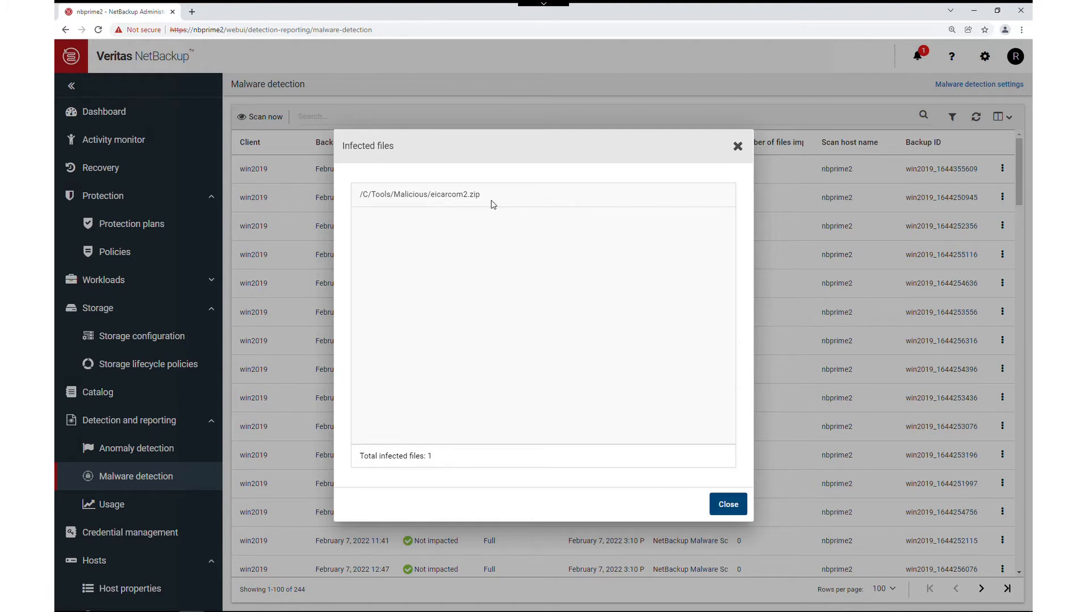
pyautogui.moveTo(661, 534)
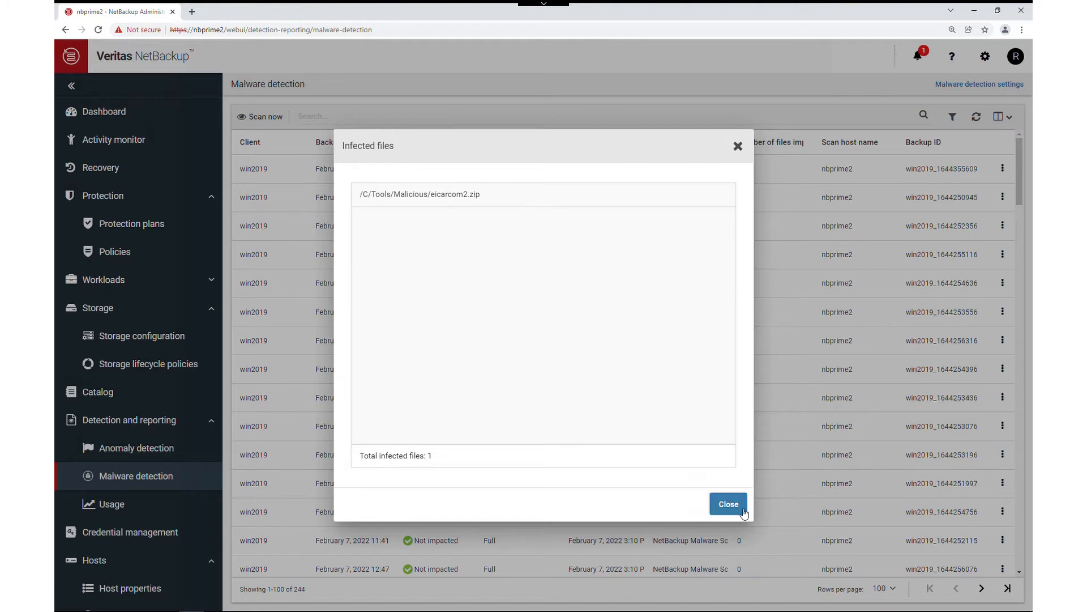
pyautogui.click(727, 503)
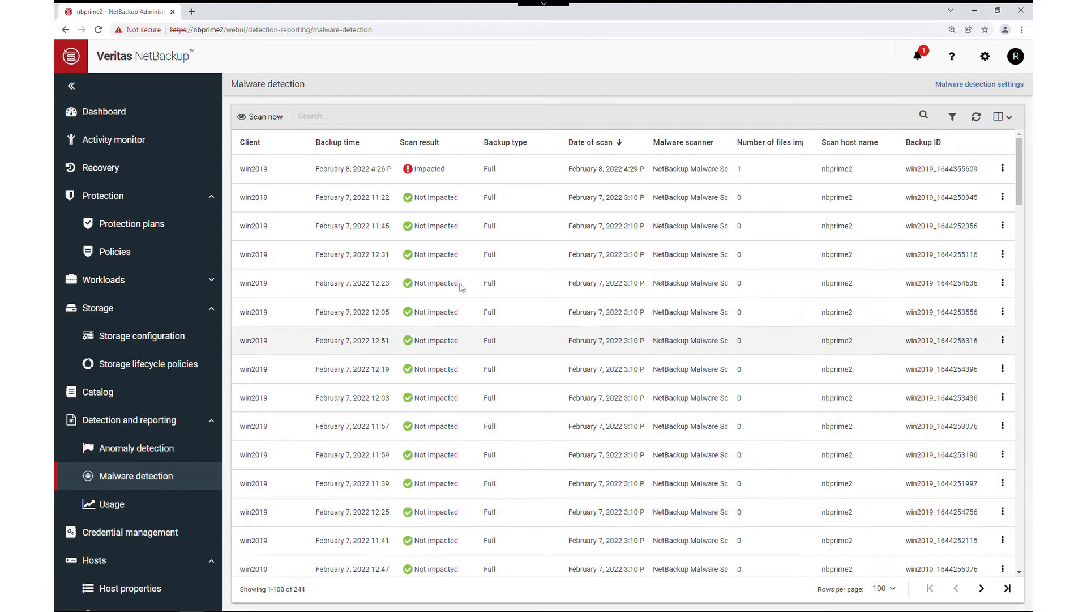
pyautogui.click(249, 142)
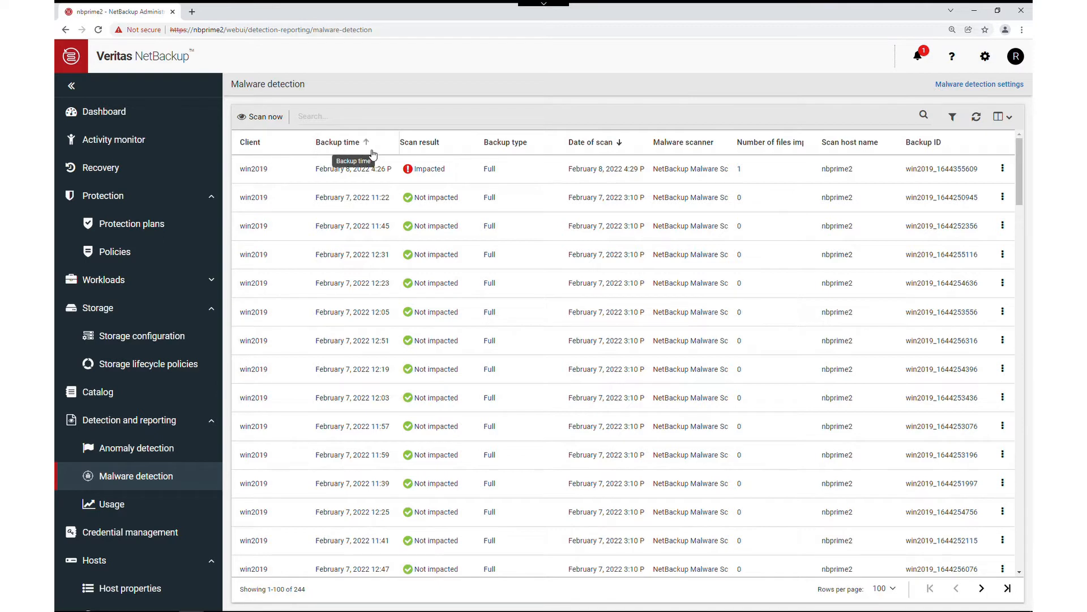
pyautogui.moveTo(506, 153)
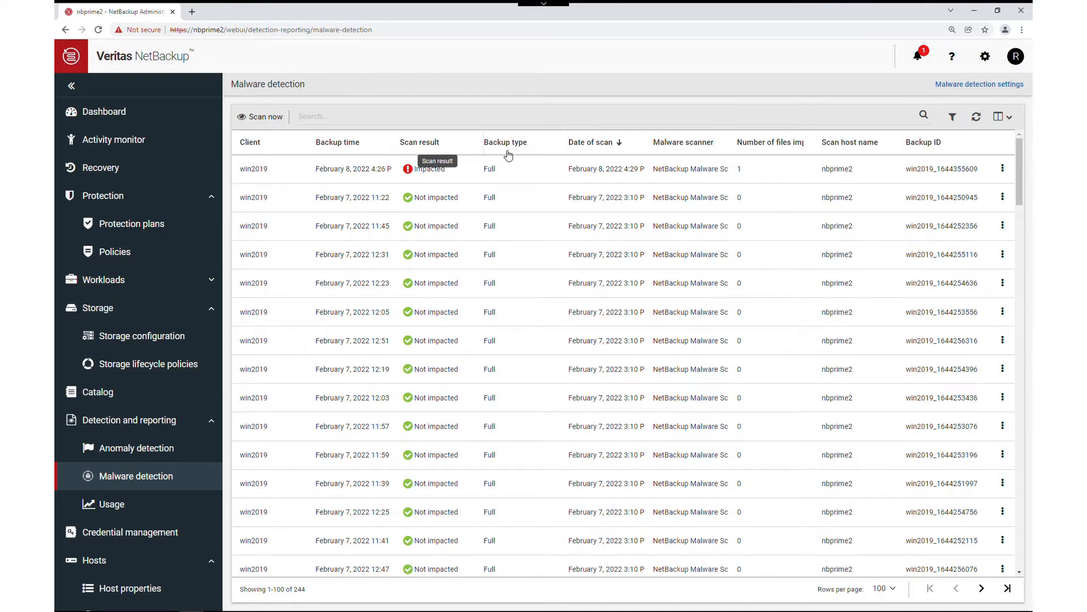
pyautogui.moveTo(593, 150)
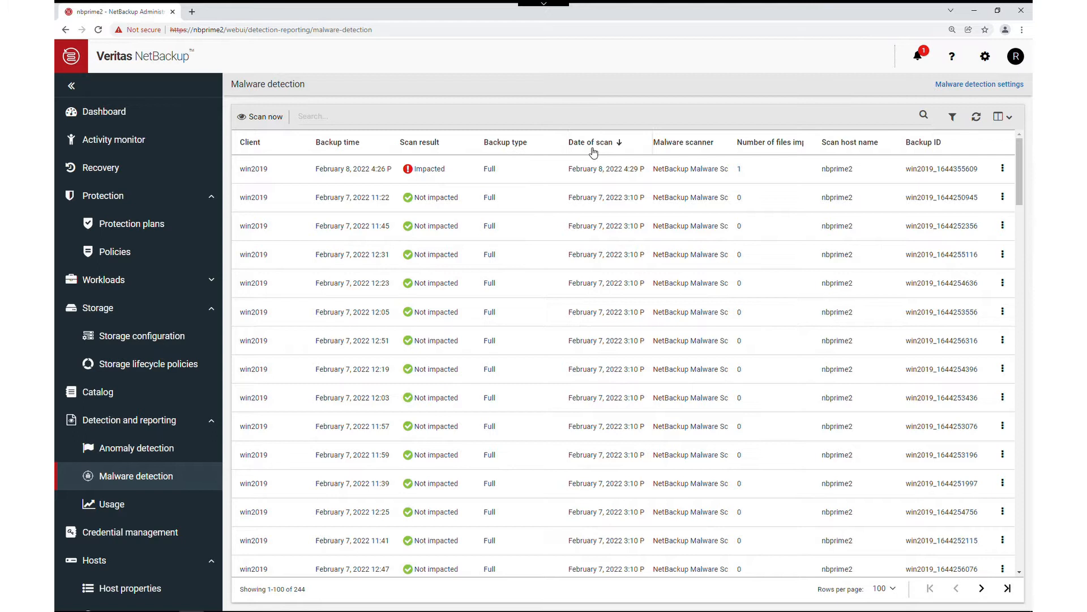
pyautogui.moveTo(701, 149)
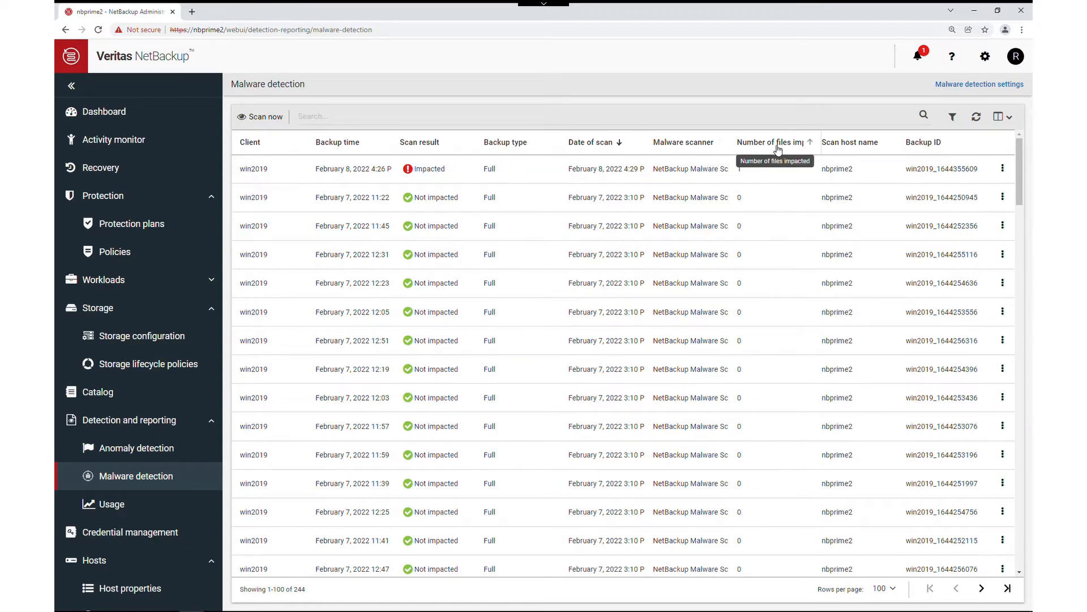
pyautogui.moveTo(845, 148)
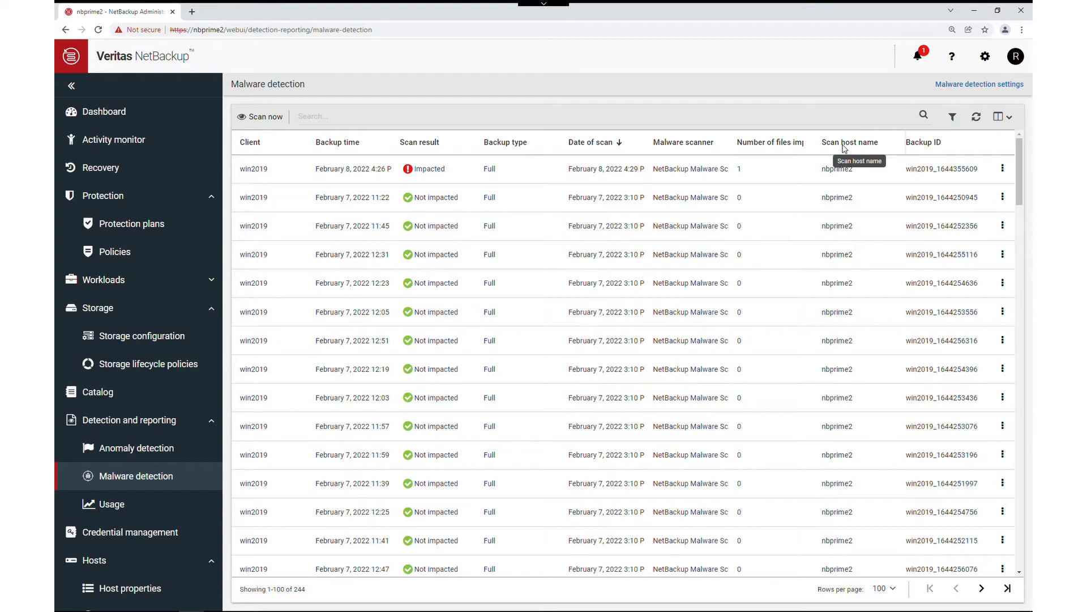
pyautogui.moveTo(936, 147)
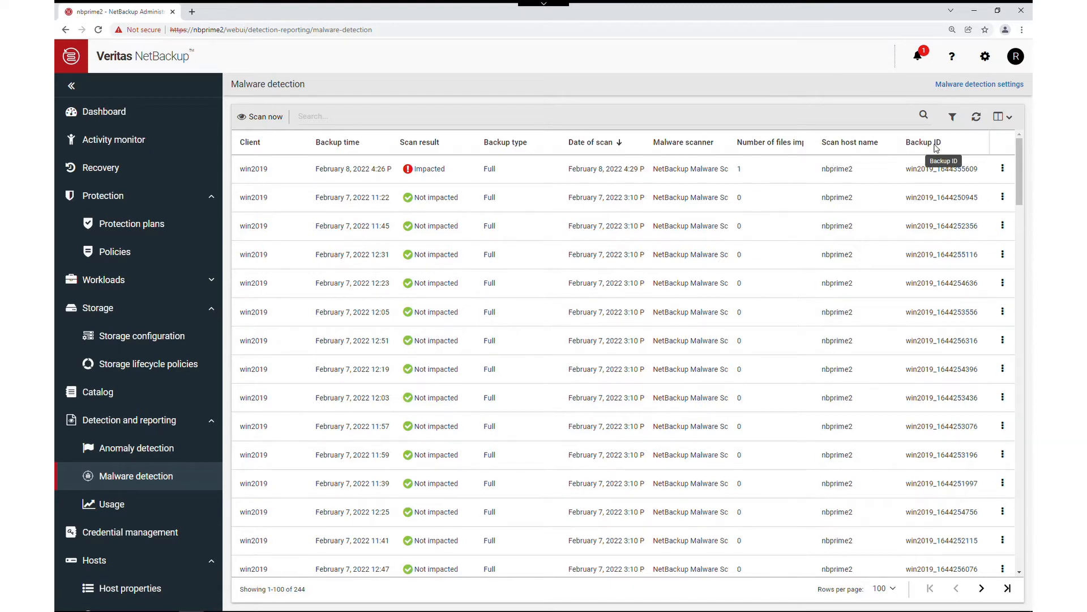
pyautogui.moveTo(979, 83)
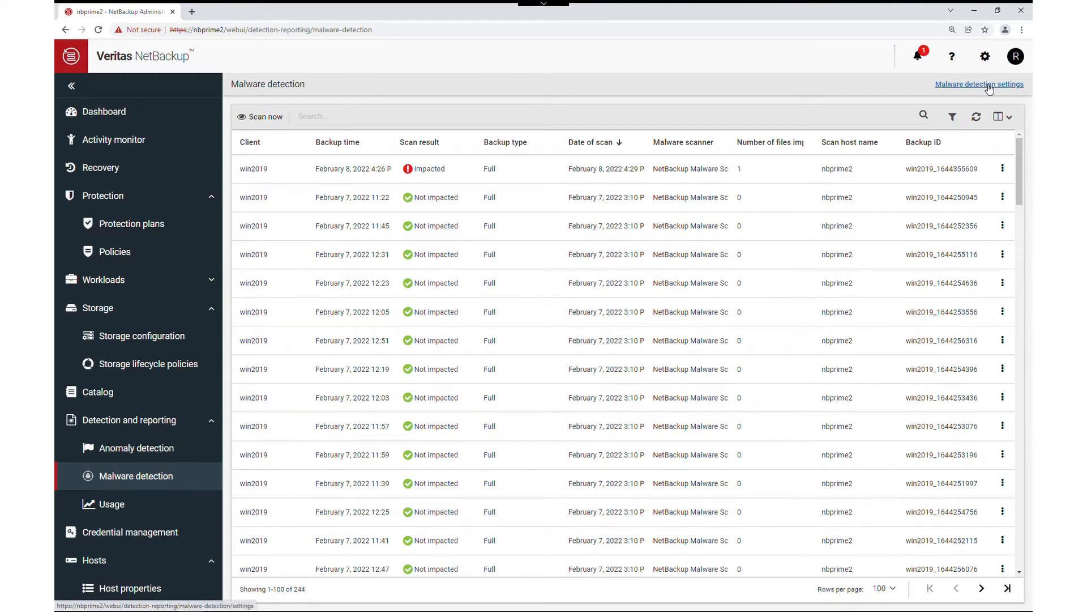
# Delete the malware-2 scanner host pool, leaving malware-1 and malware-3.
pyautogui.click(979, 84)
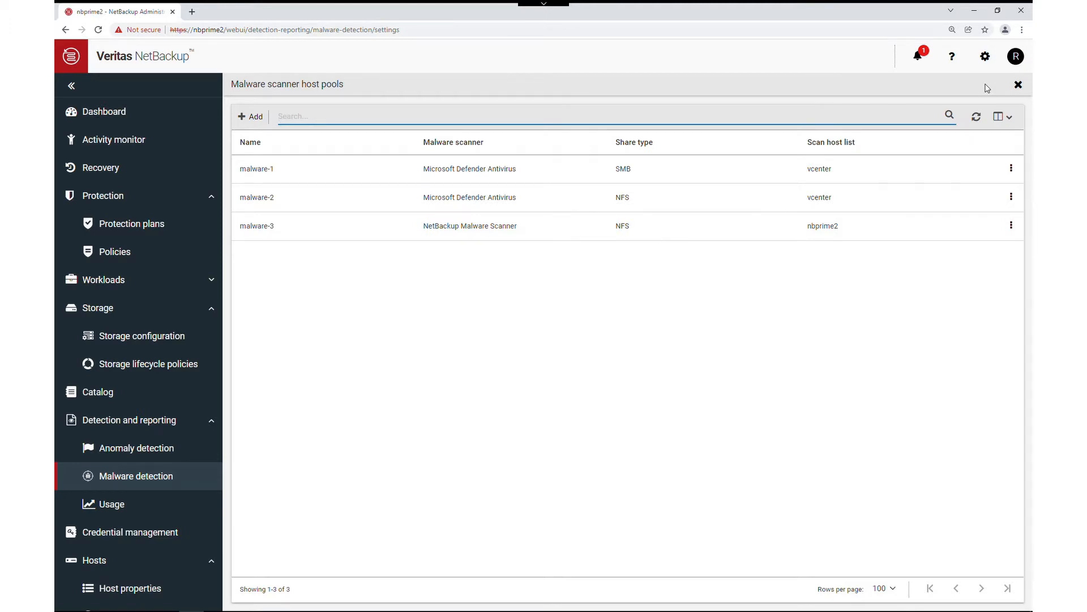
pyautogui.moveTo(1028, 257)
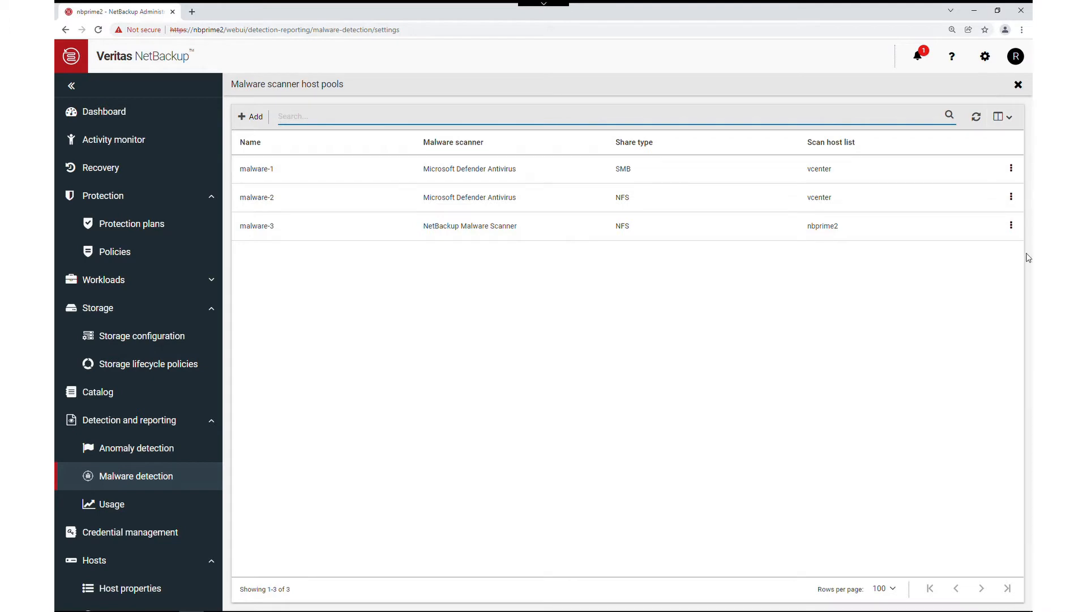
pyautogui.moveTo(1020, 201)
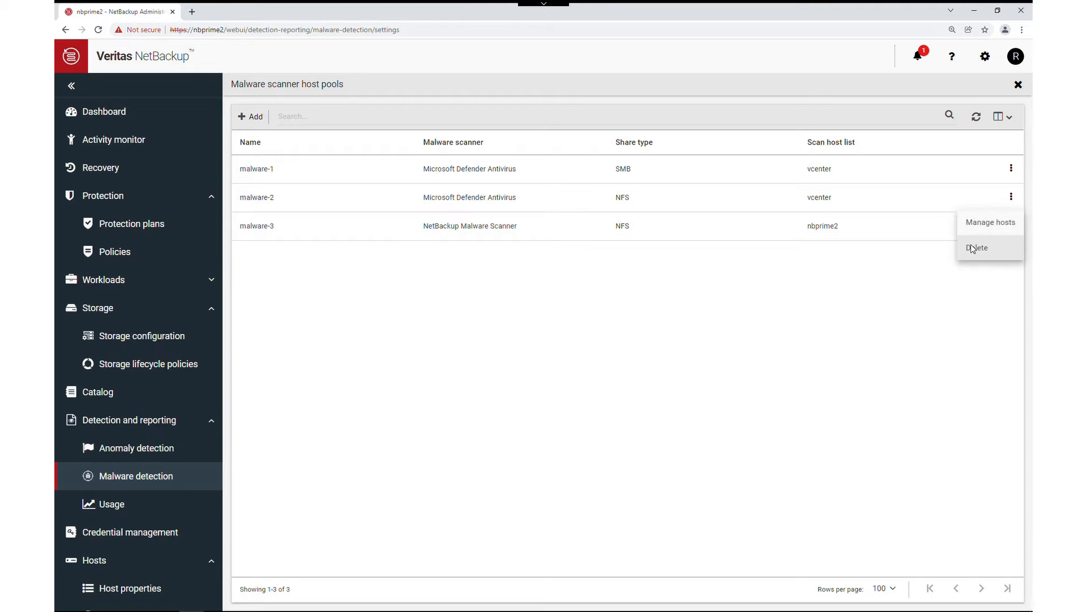
pyautogui.click(976, 248)
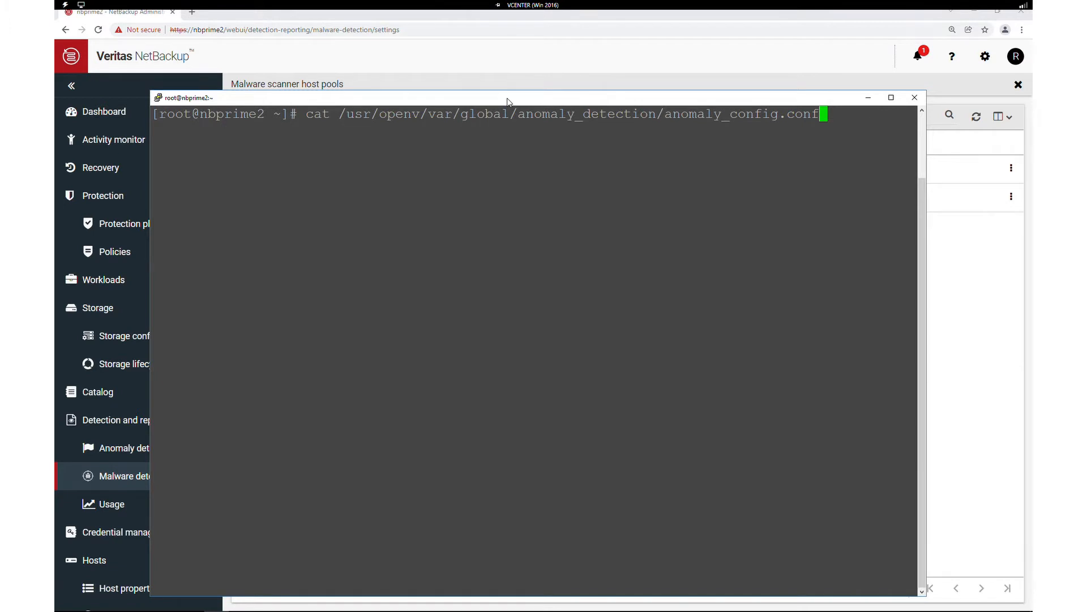
# Print /usr/openv/var/global/anomaly_detection/anomaly_config.conf in the root shell.
pyautogui.press('Return')
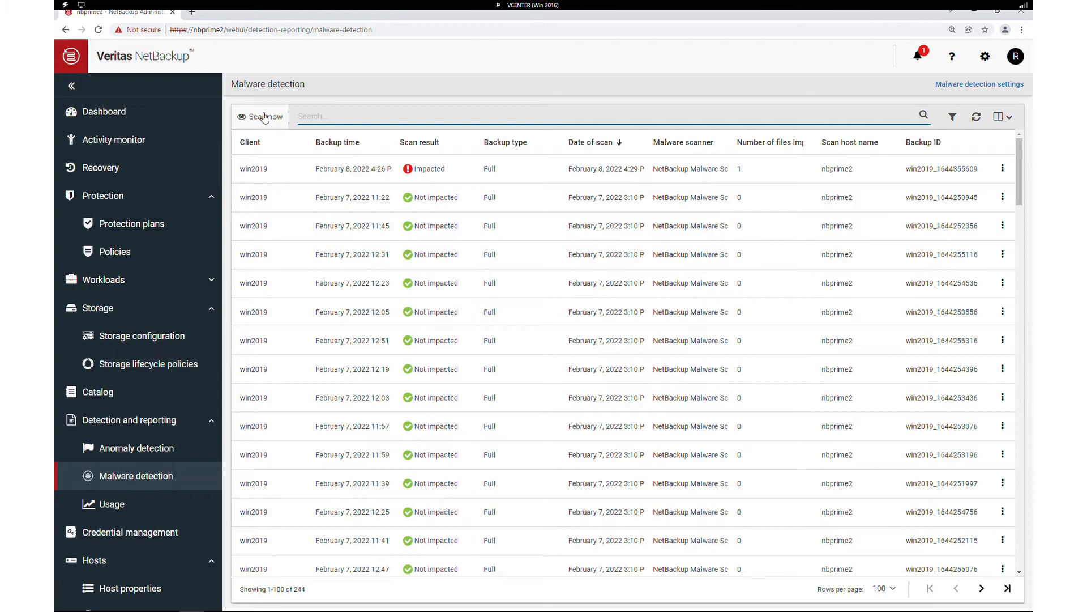
# Scan client win2019 backups from 2/8/2022 4:00 PM using the malware-3 host pool.
pyautogui.click(261, 115)
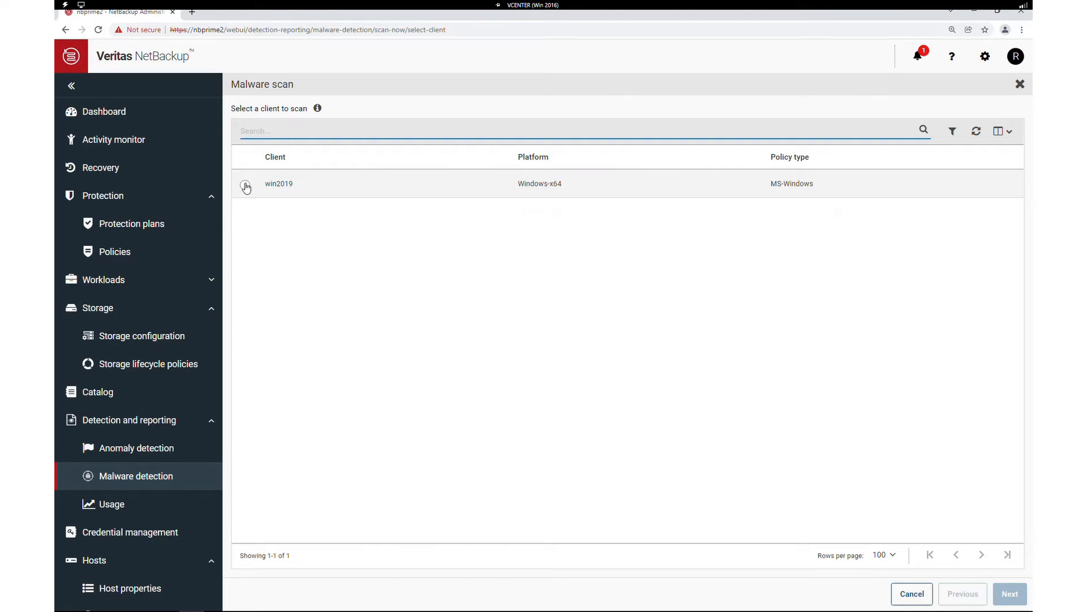
pyautogui.click(1010, 594)
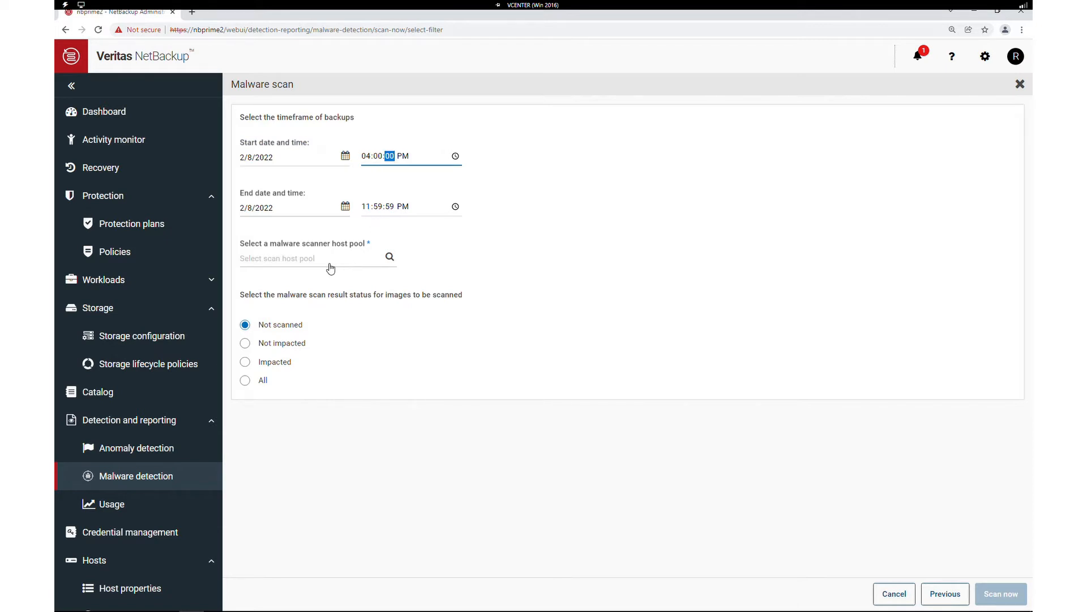
pyautogui.click(389, 259)
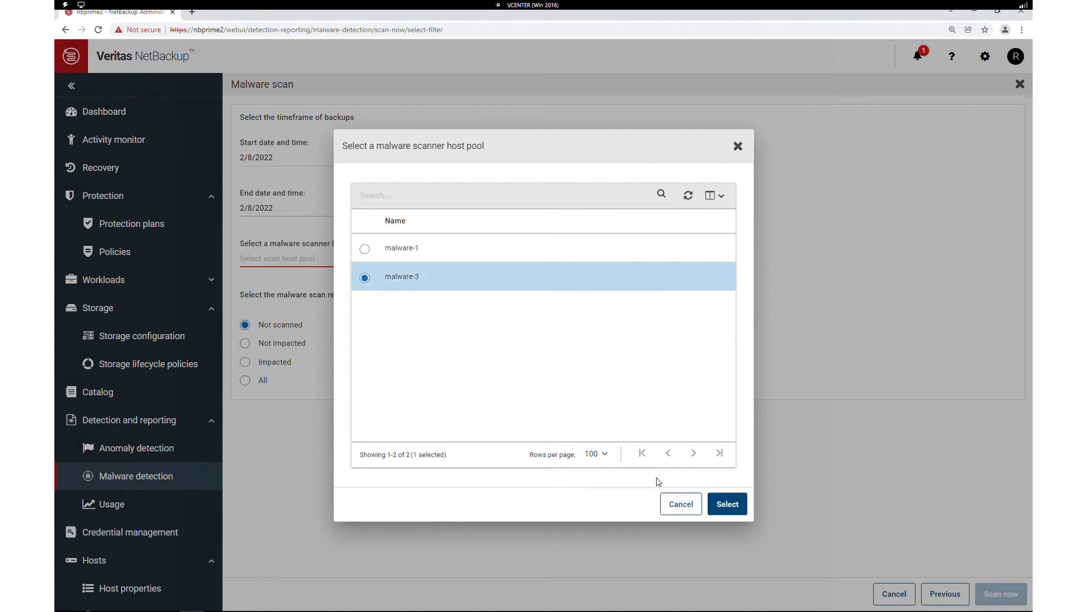
pyautogui.click(727, 503)
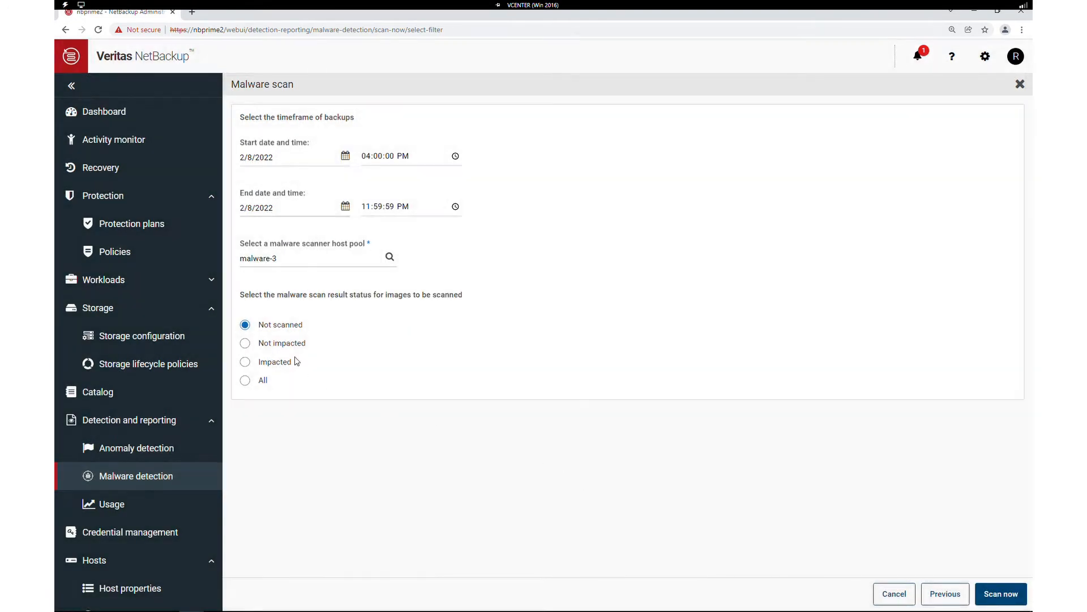
pyautogui.moveTo(881, 555)
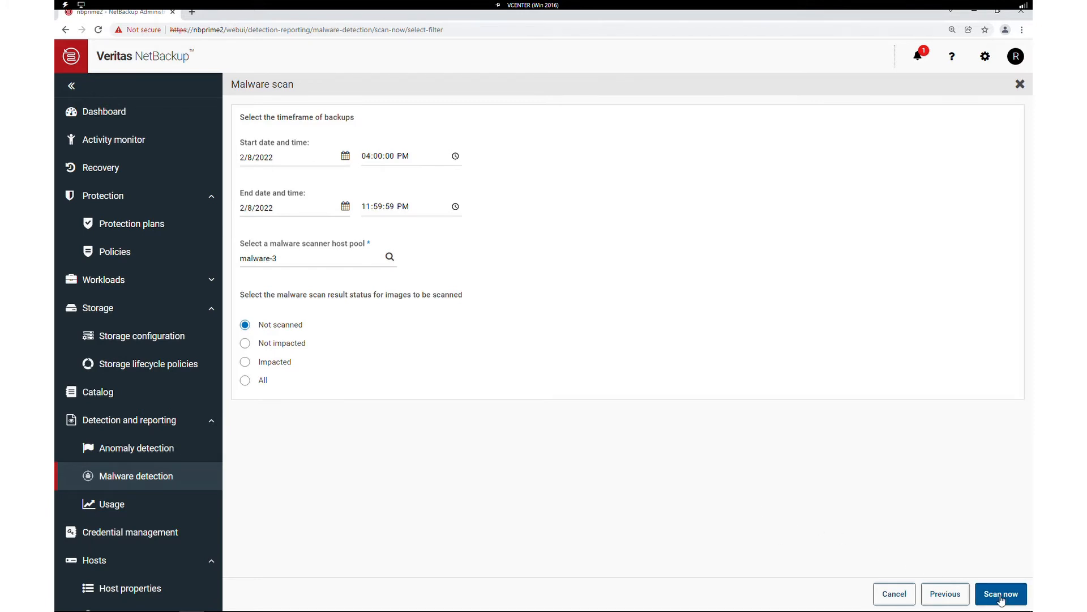
pyautogui.moveTo(780, 460)
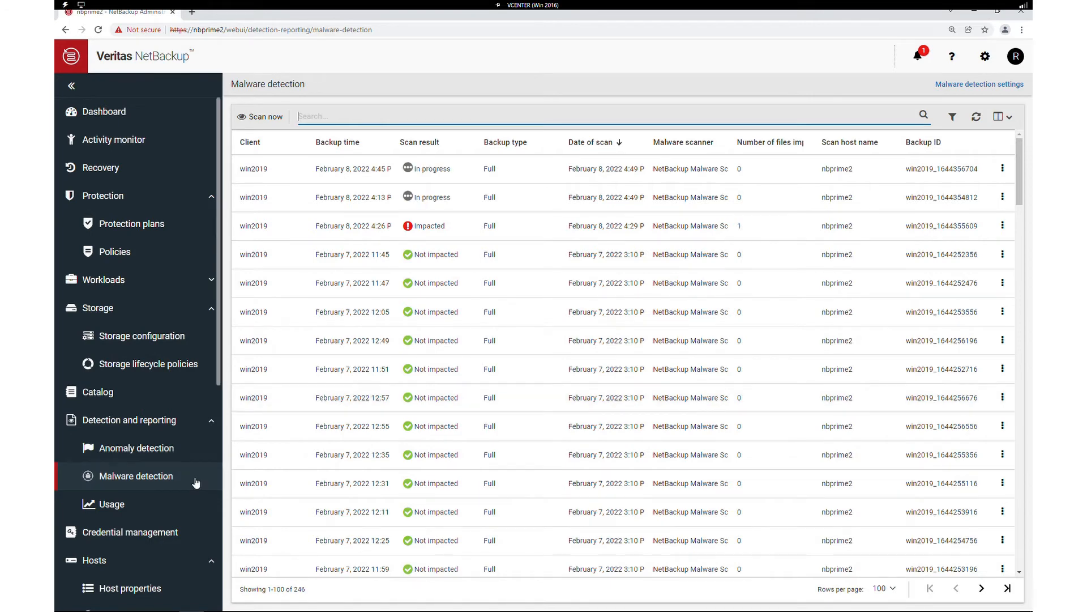
# Start a regular recovery with win2019 as source client and continue to file selection.
pyautogui.click(100, 167)
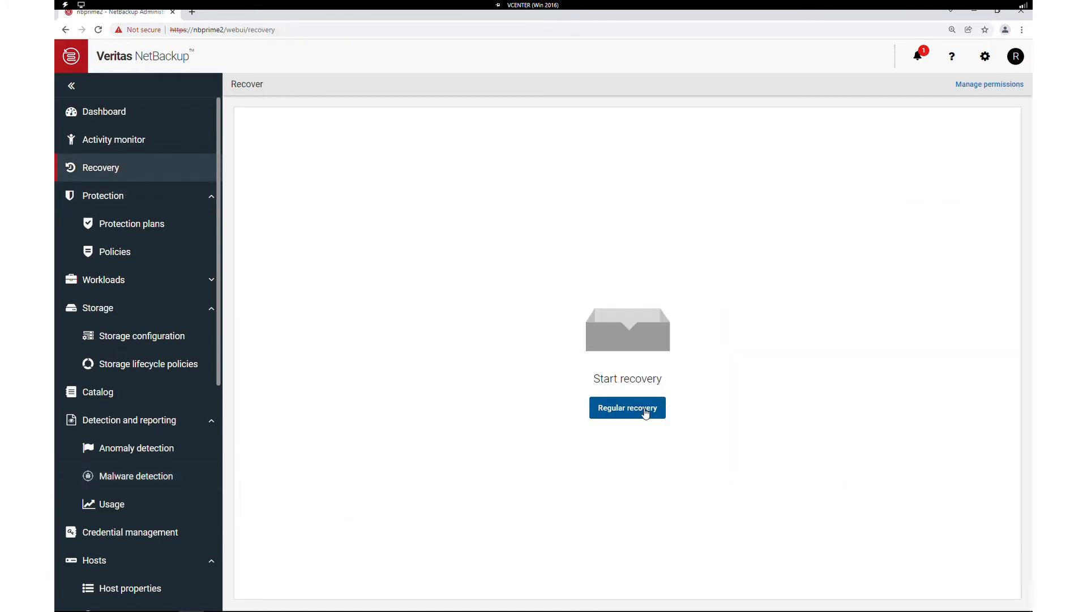
pyautogui.click(626, 406)
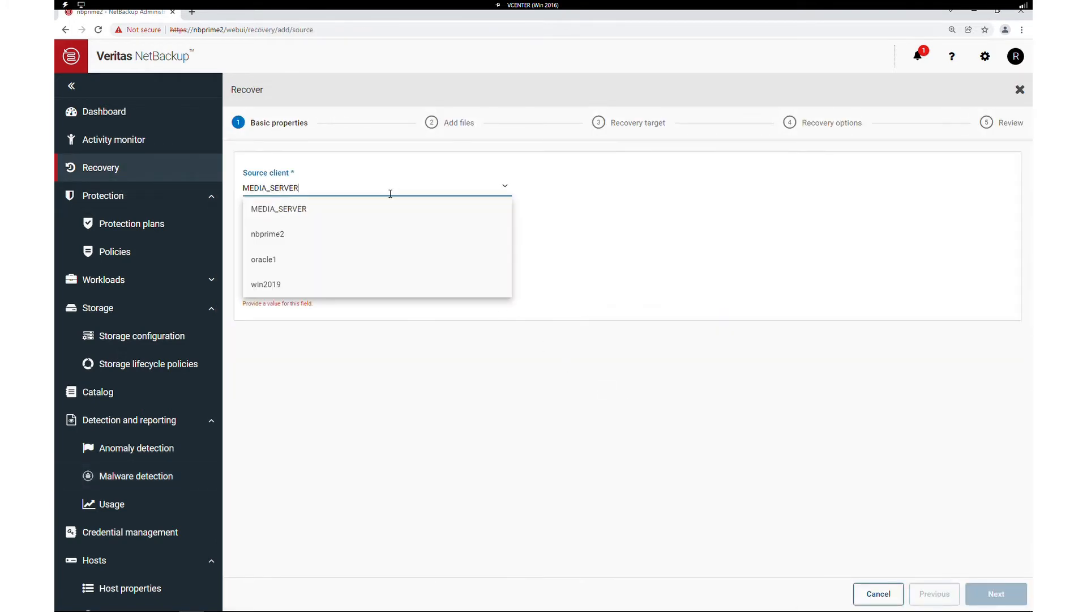
pyautogui.click(265, 283)
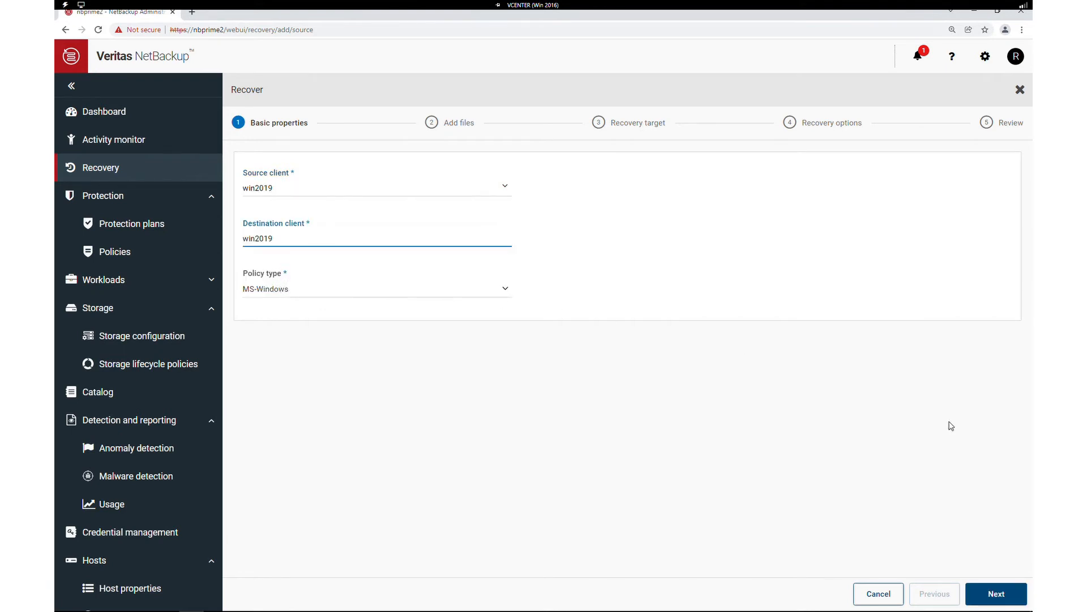
pyautogui.click(996, 592)
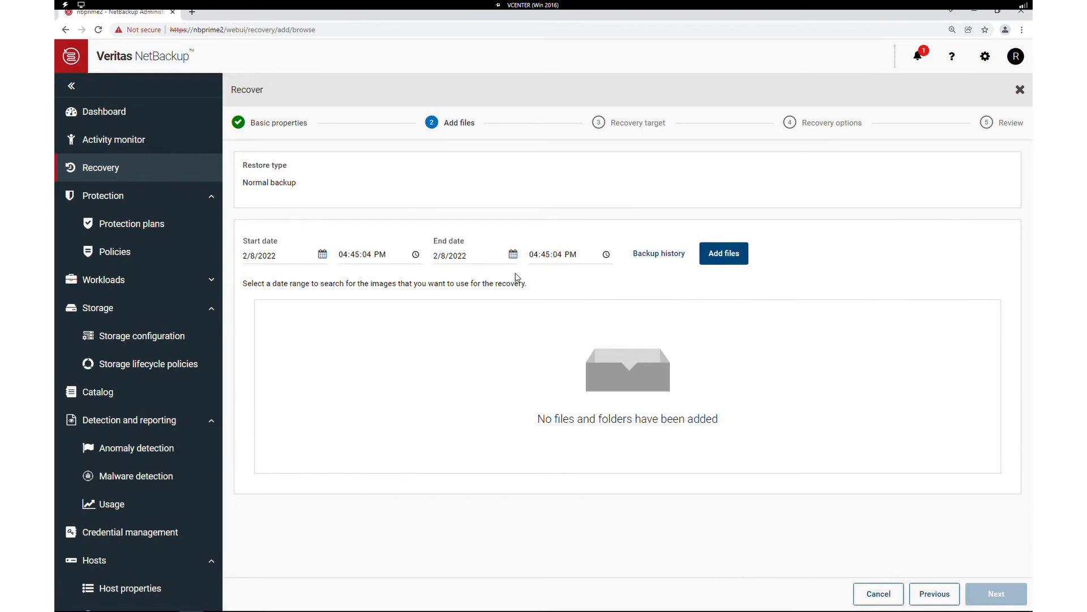
pyautogui.moveTo(659, 253)
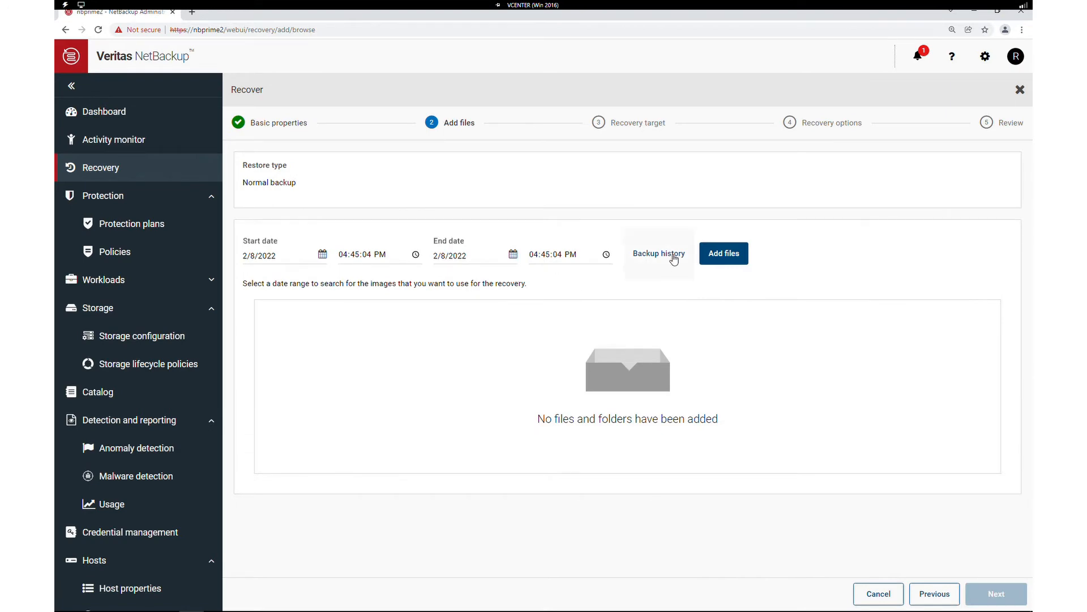
# Select the not-impacted February 7 backup image from backup history and review it.
pyautogui.click(658, 252)
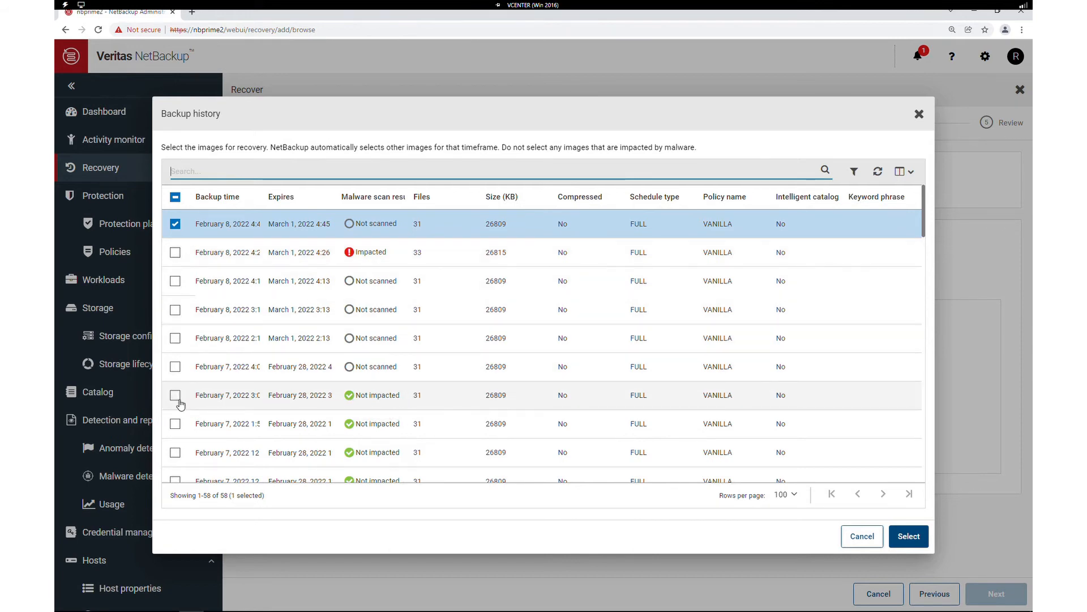
pyautogui.click(175, 394)
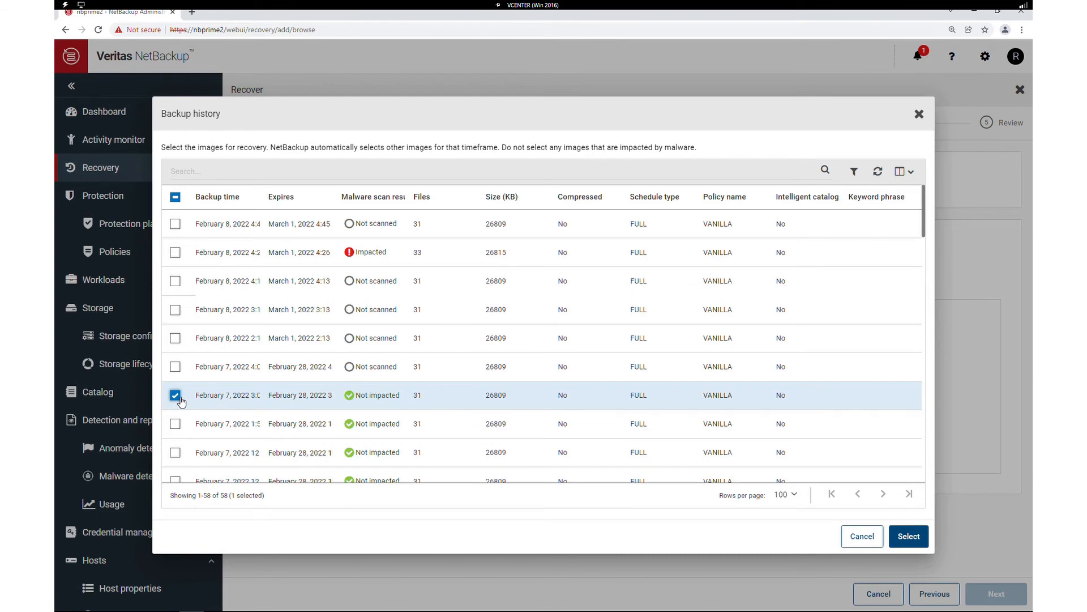
pyautogui.moveTo(638, 394)
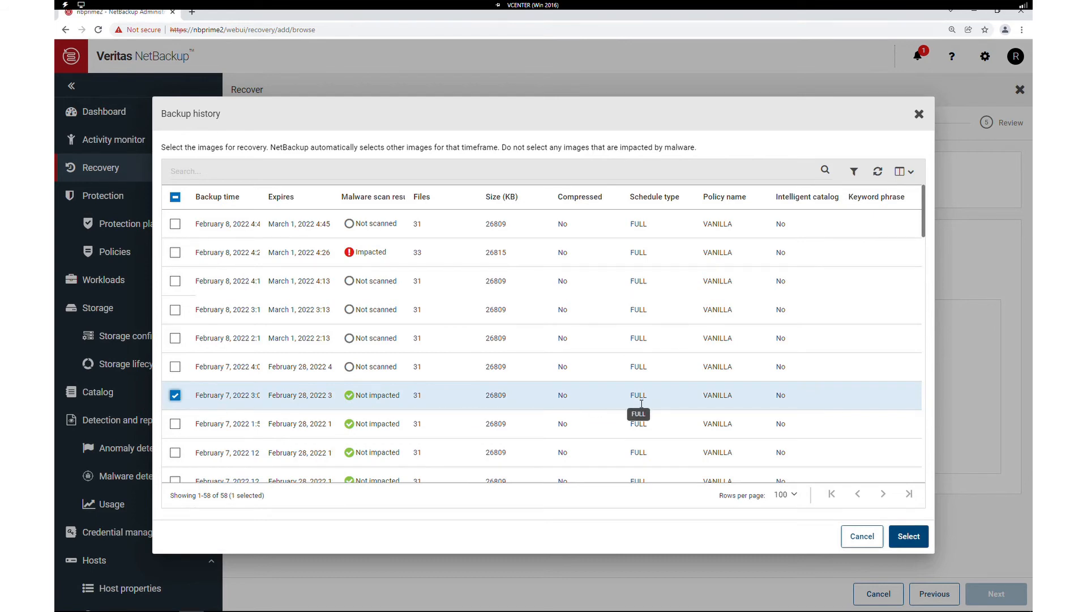
pyautogui.click(909, 536)
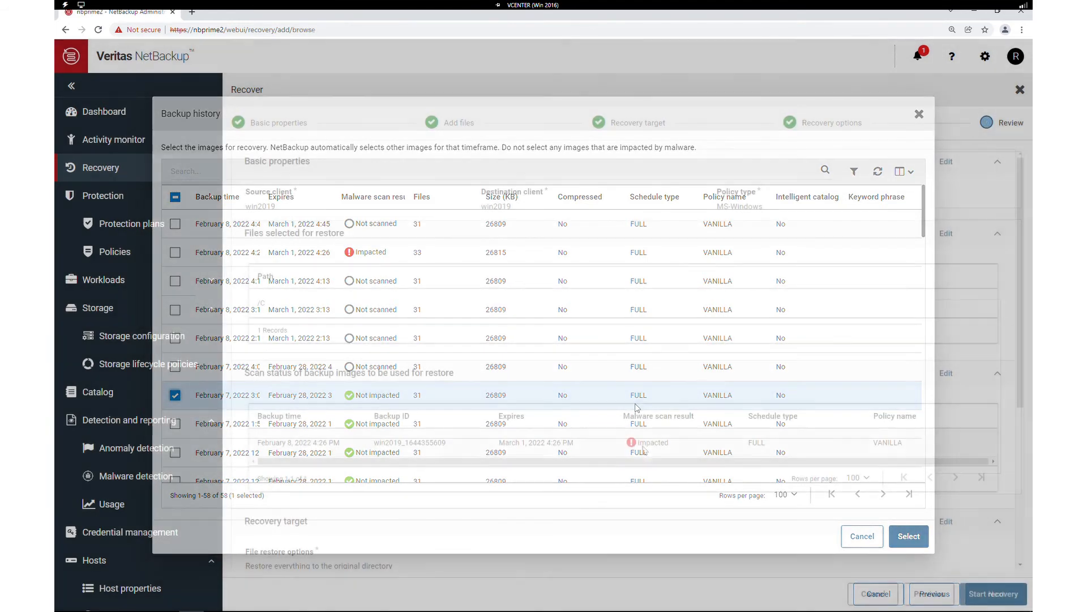
pyautogui.click(909, 535)
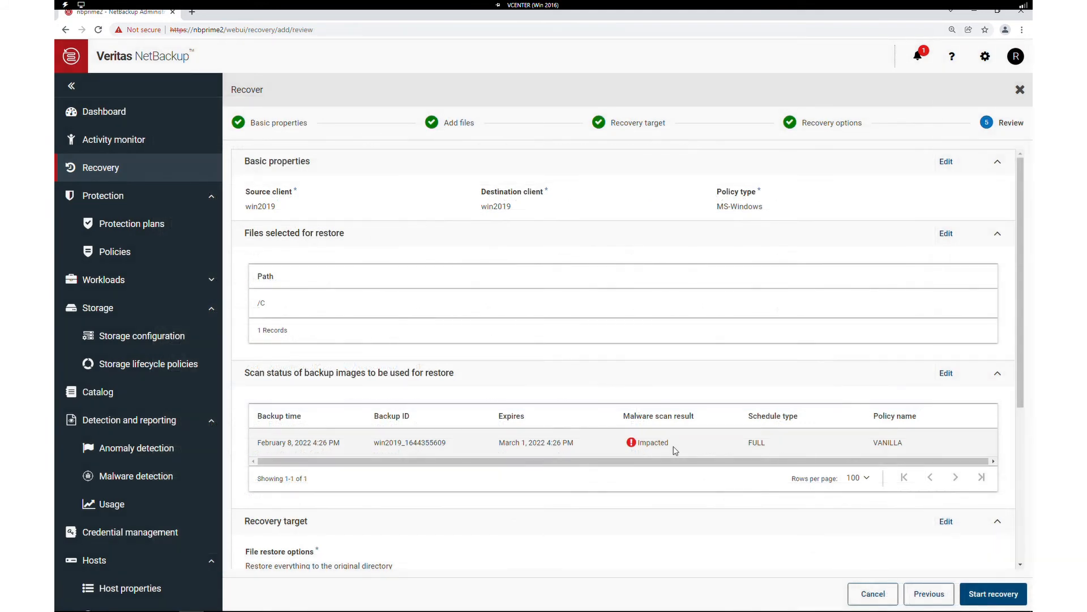
# Start the recovery, then decline the malware-impacted images warning.
pyautogui.click(992, 593)
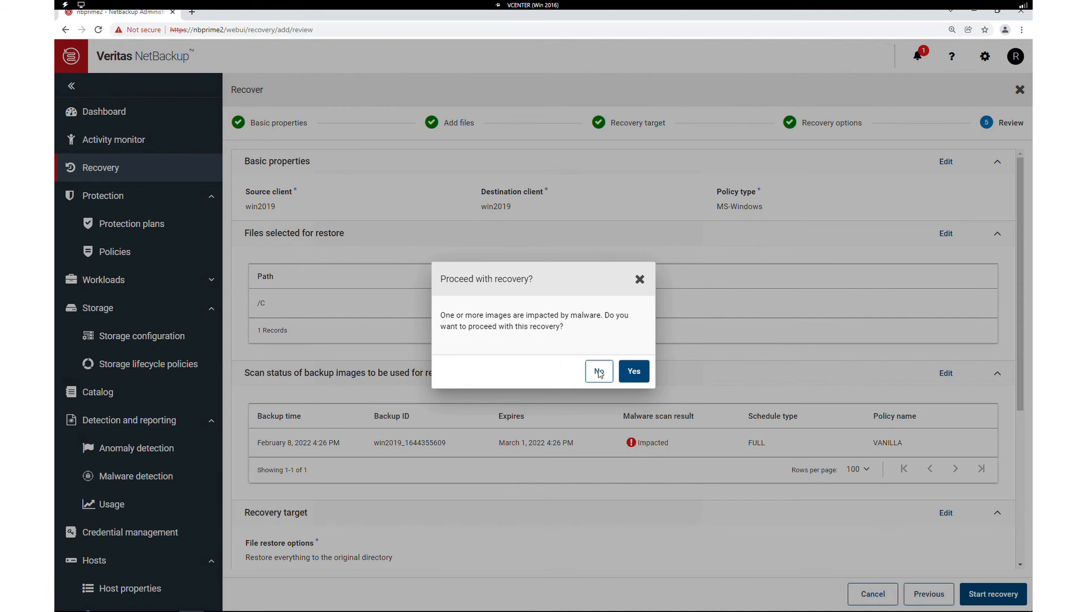
pyautogui.click(598, 371)
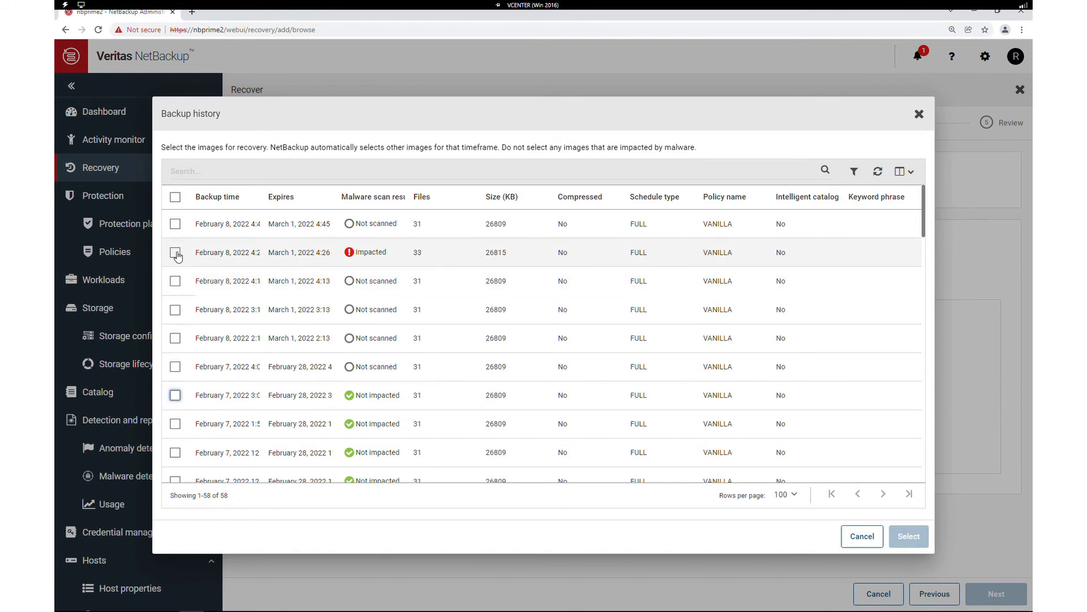
pyautogui.click(133, 476)
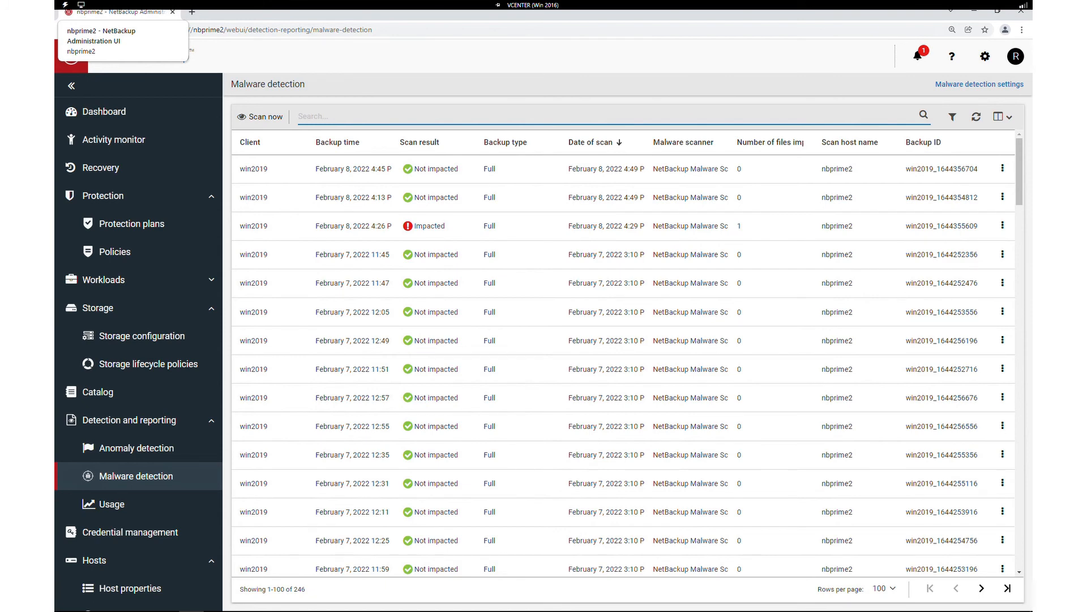
# Return to the dashboard overview from the malware detection results.
pyautogui.click(917, 57)
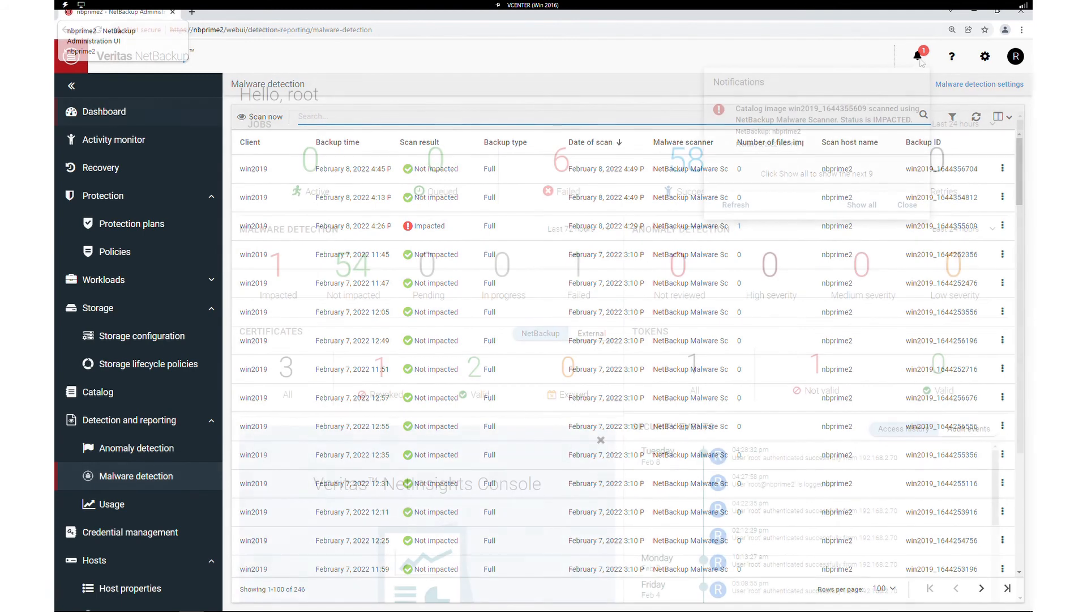
pyautogui.click(104, 111)
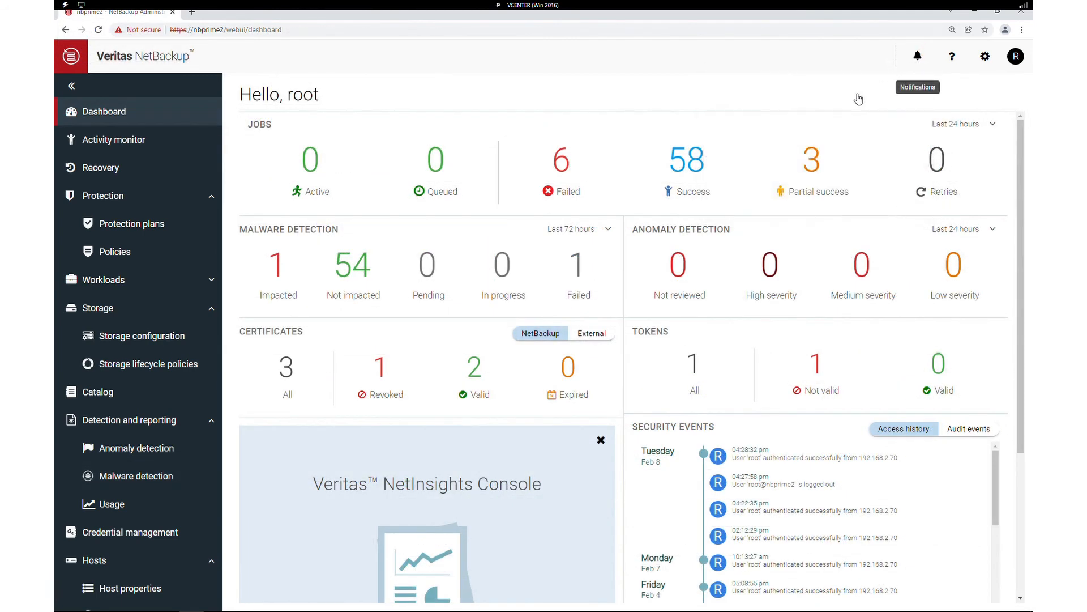
pyautogui.moveTo(499, 112)
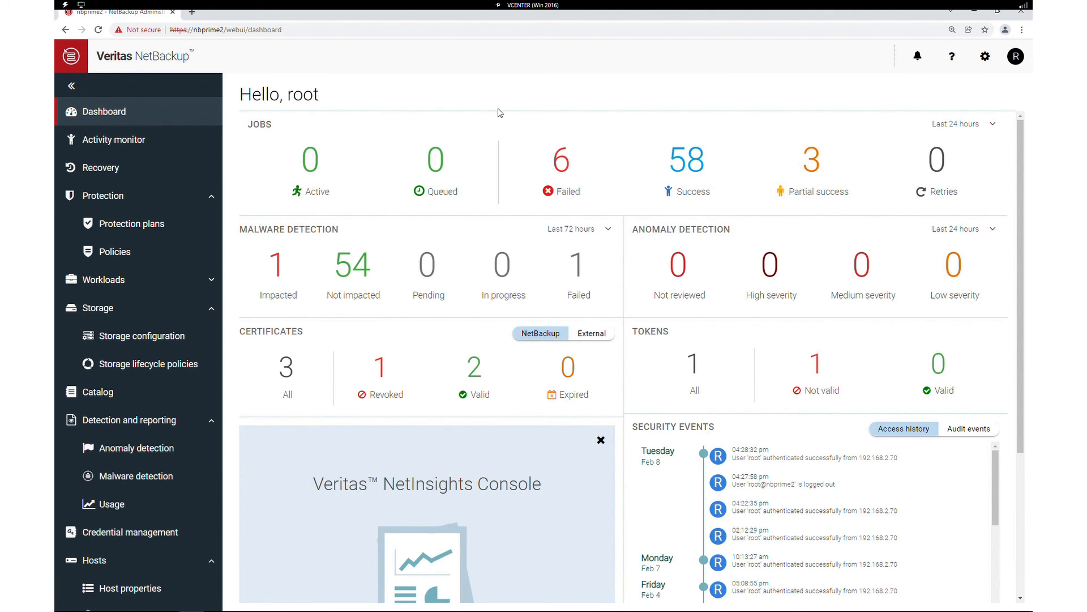